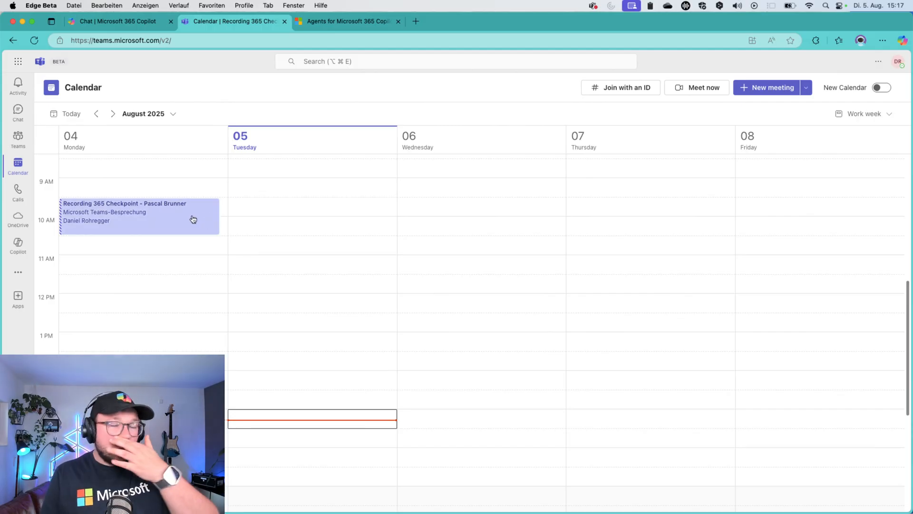
# Open Monday's Recording 365 Checkpoint meeting details and show its Recap tab with AI notes
pyautogui.click(139, 216)
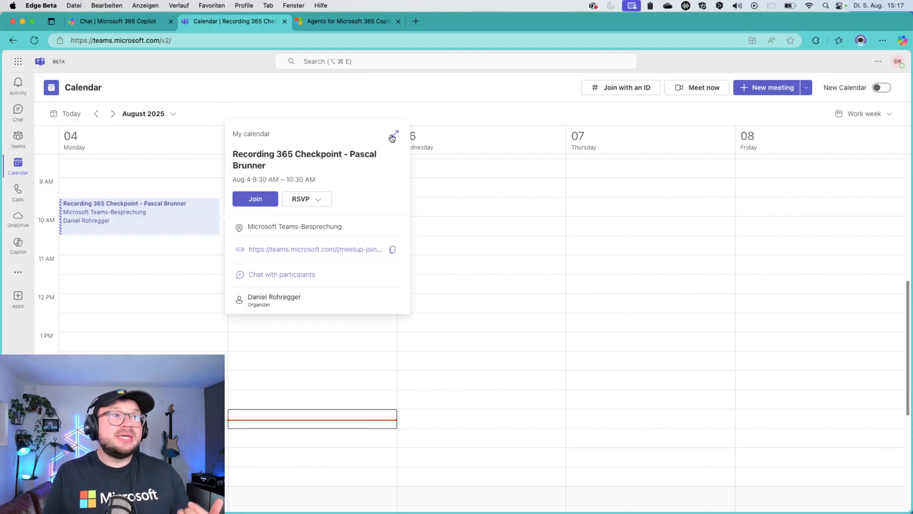
pyautogui.click(394, 136)
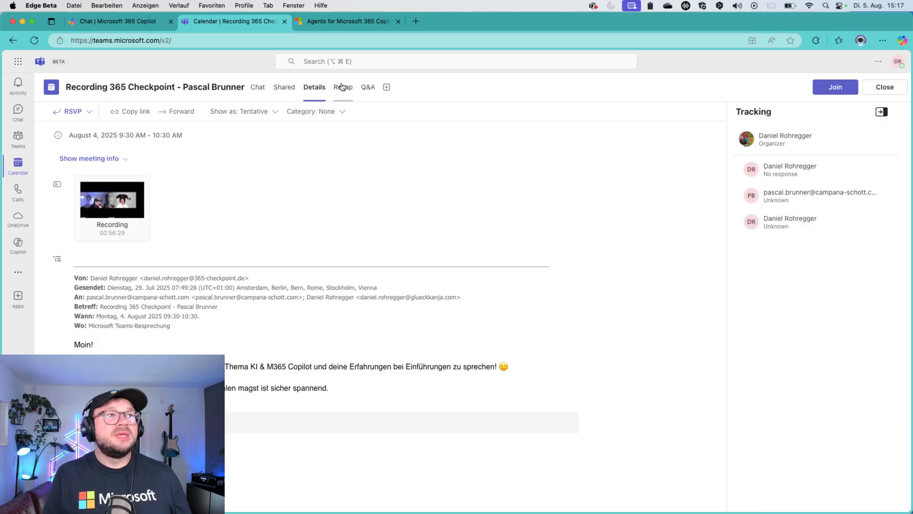
pyautogui.click(343, 86)
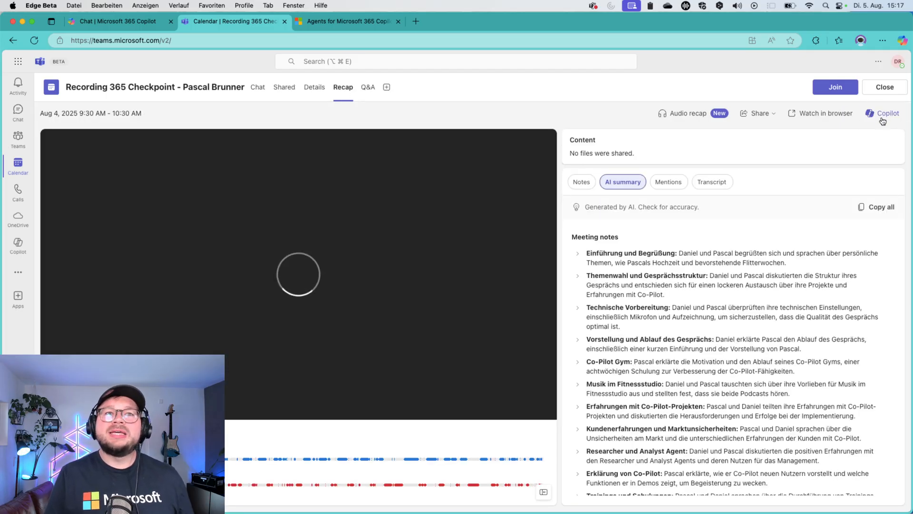
# Ask the meeting Copilot to 'generate a meeting recap' and scroll through the key topics
pyautogui.click(884, 113)
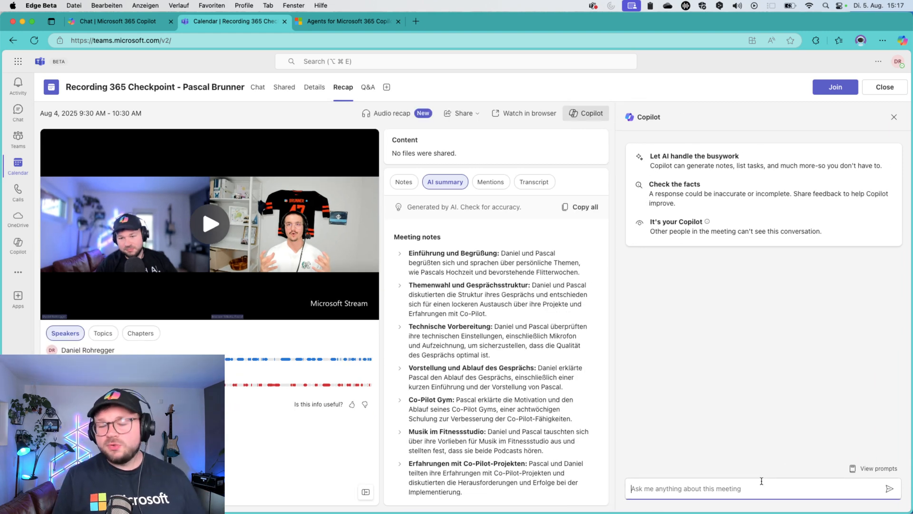
pyautogui.write('generate a meetin')
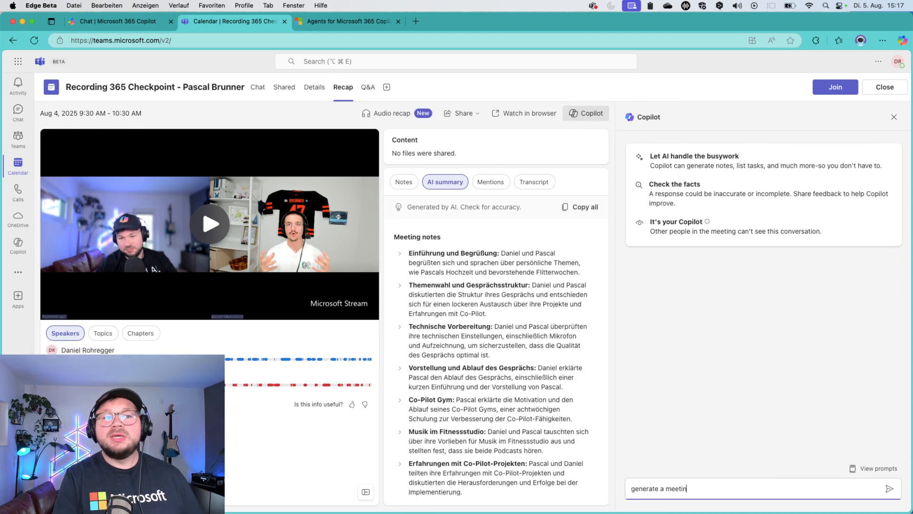
pyautogui.press('Return')
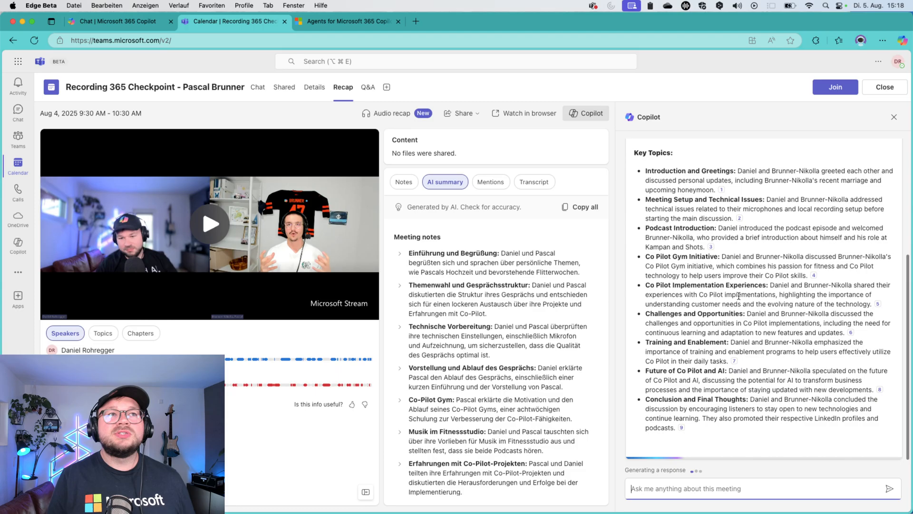
pyautogui.click(882, 41)
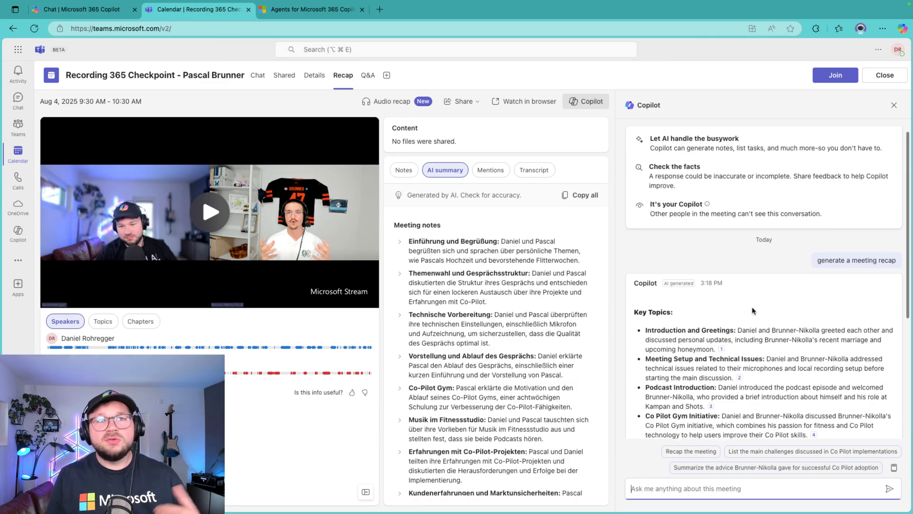
pyautogui.scroll(-3)
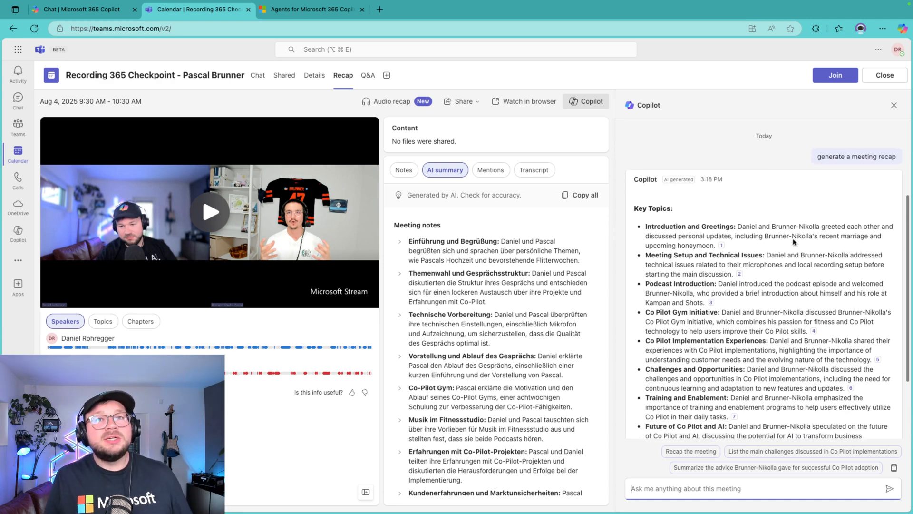
pyautogui.scroll(-3)
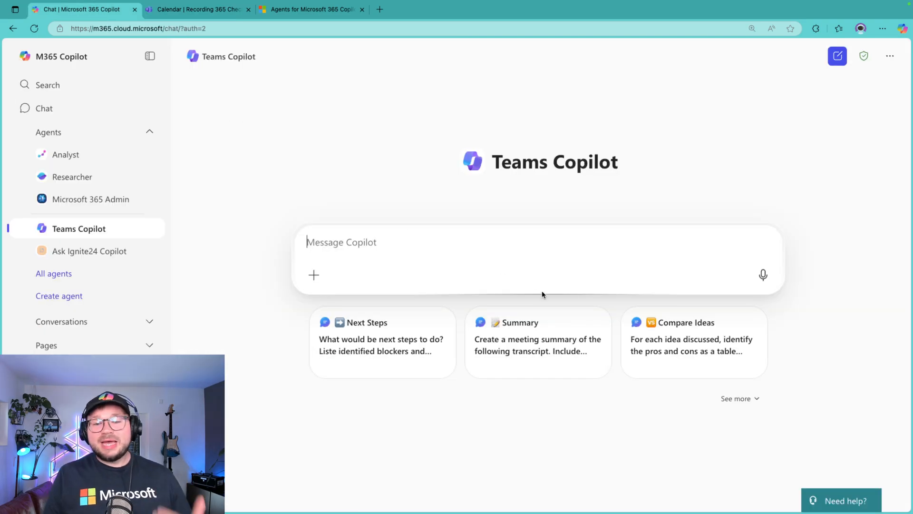
pyautogui.moveTo(545, 192)
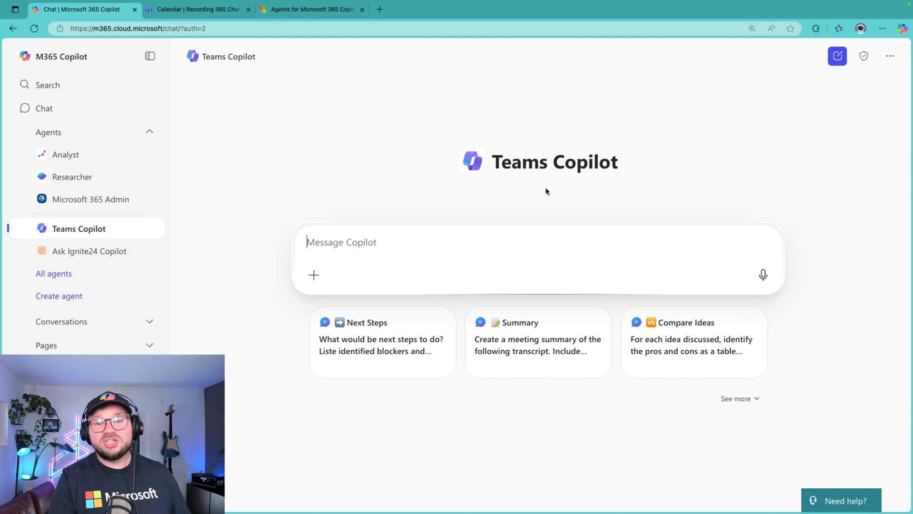
pyautogui.moveTo(543, 226)
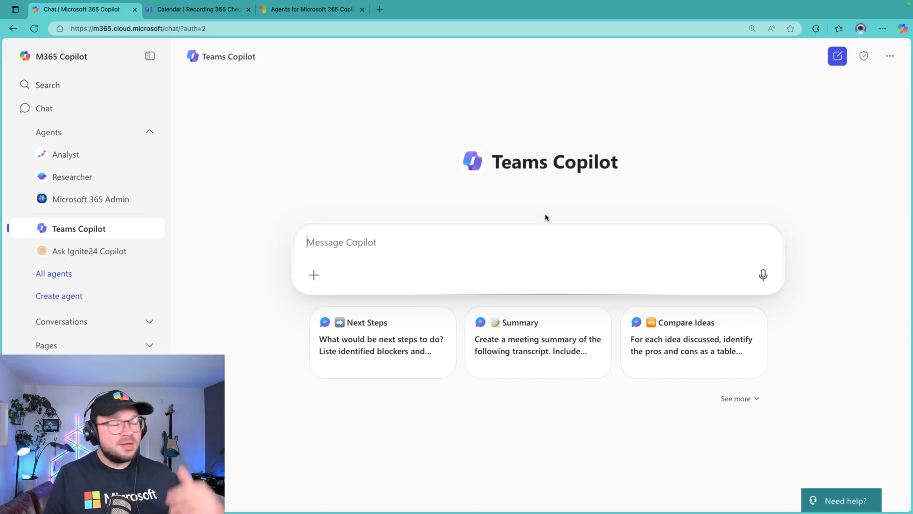
pyautogui.moveTo(547, 211)
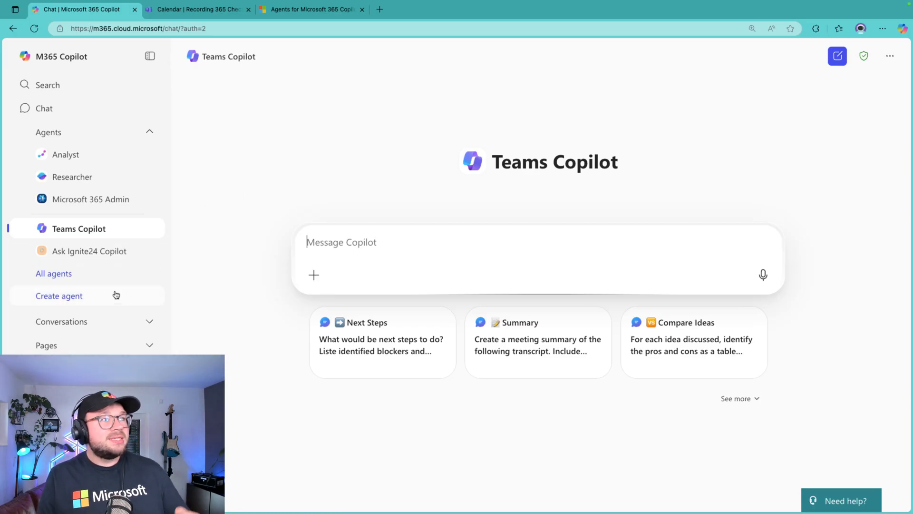
pyautogui.moveTo(107, 299)
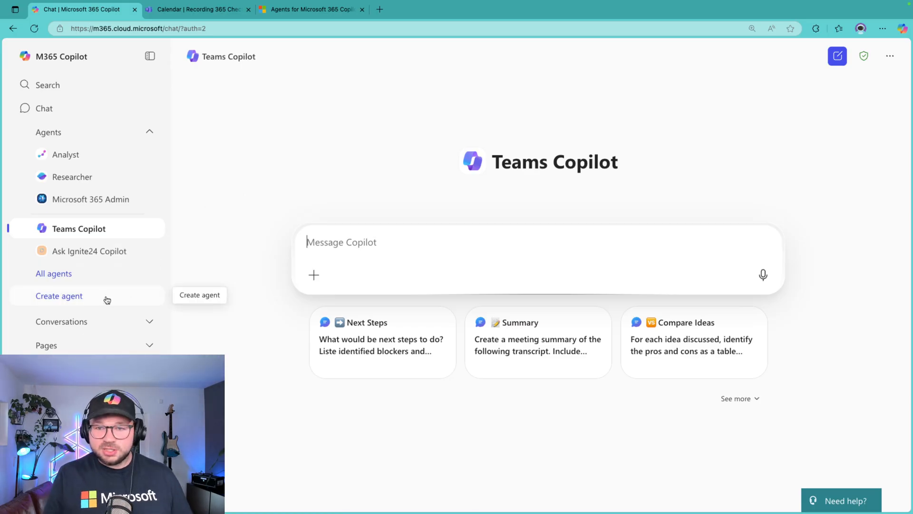
pyautogui.click(58, 295)
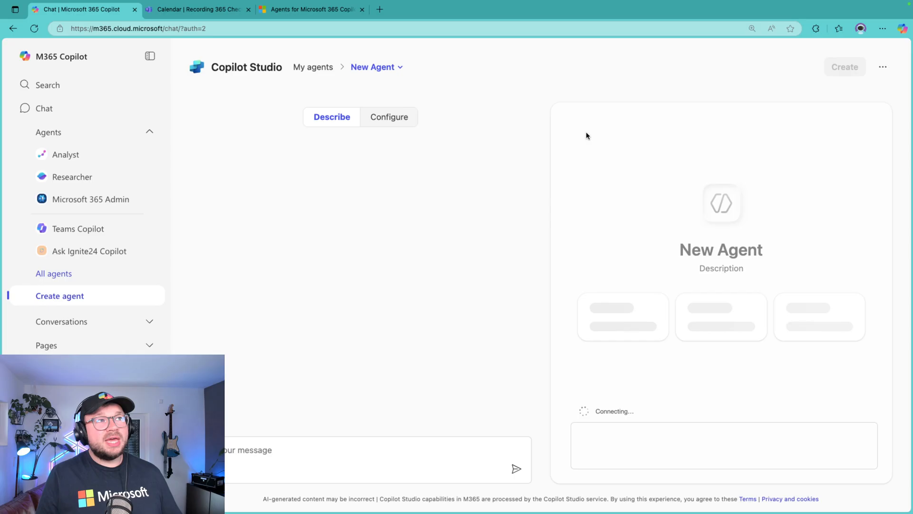
pyautogui.click(389, 117)
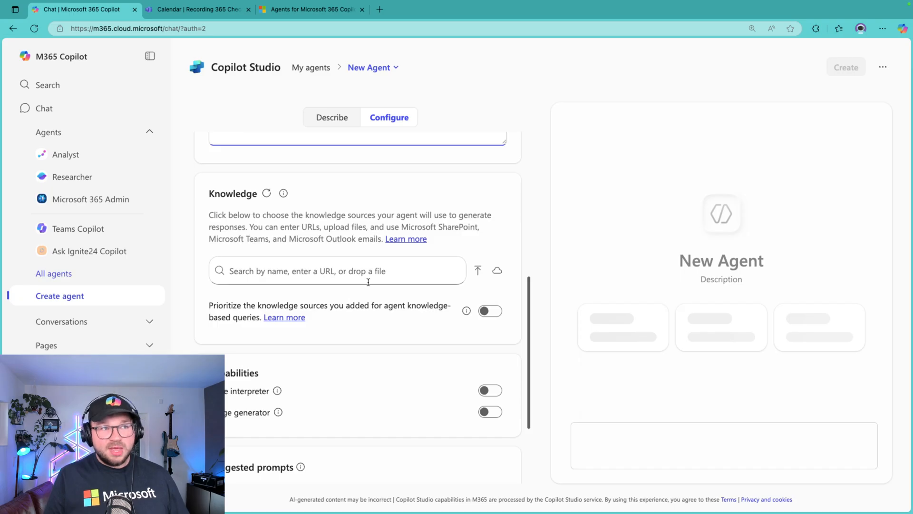
pyautogui.moveTo(413, 220)
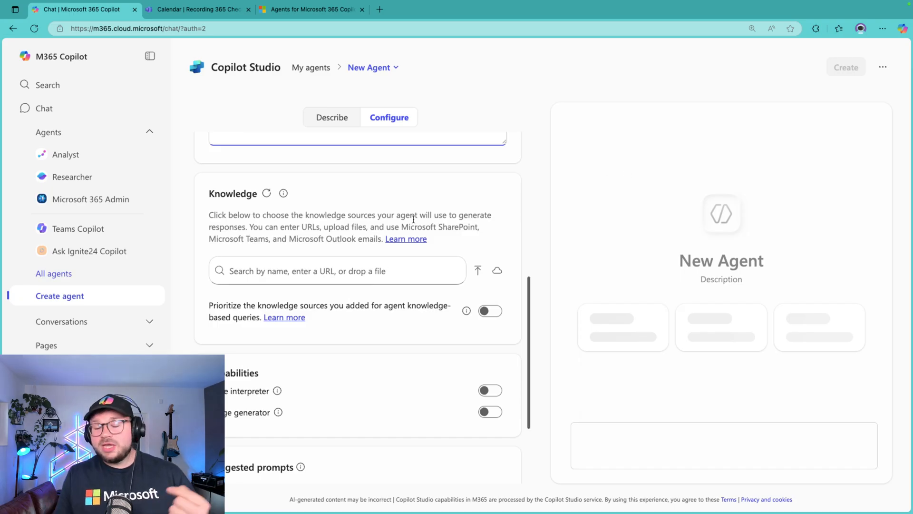
pyautogui.moveTo(413, 218)
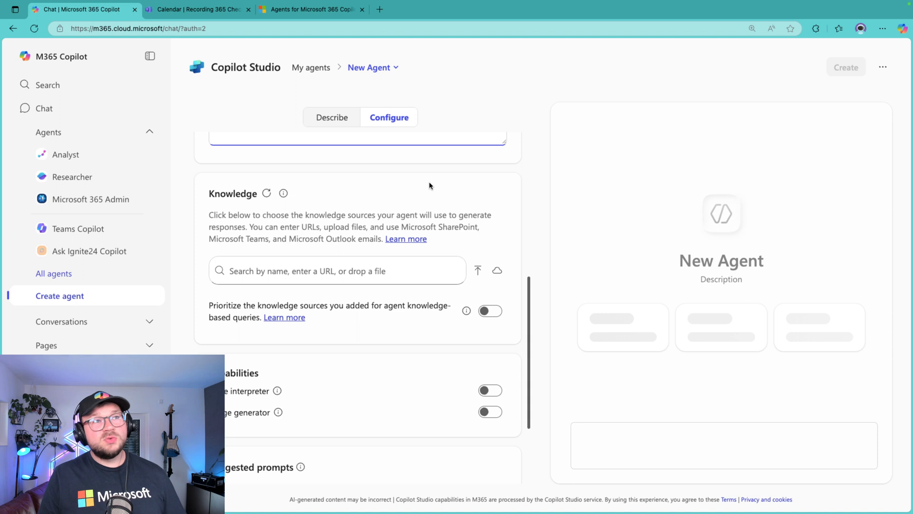
pyautogui.moveTo(433, 184)
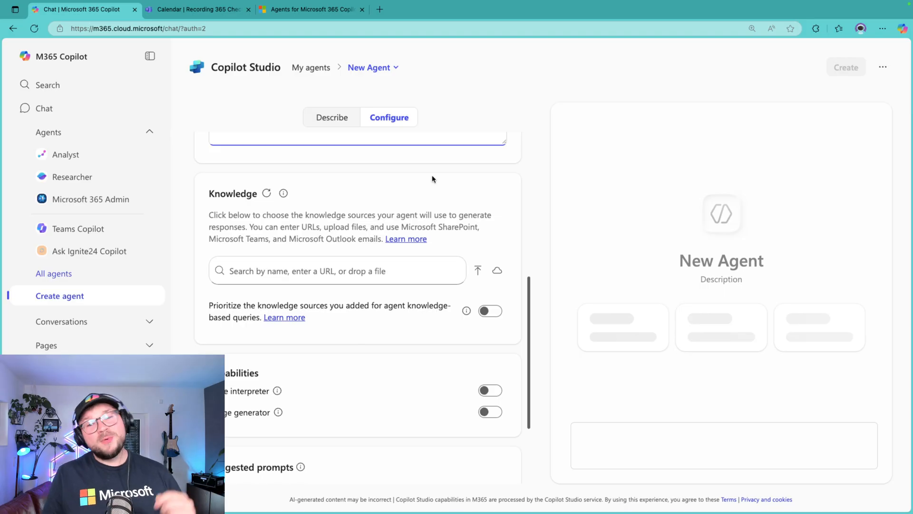
pyautogui.moveTo(78, 228)
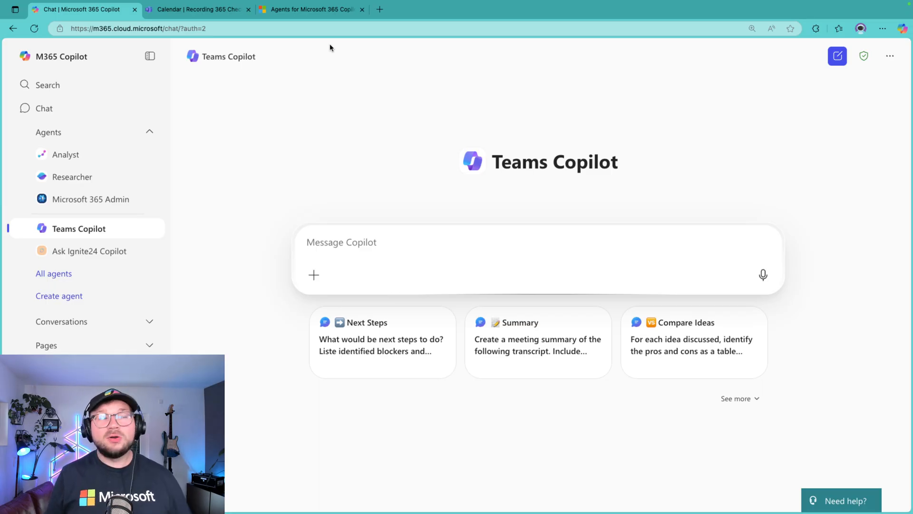
# Read the Microsoft Learn article on no-cost declarative agents in Copilot Chat, then return to the draft
pyautogui.click(310, 10)
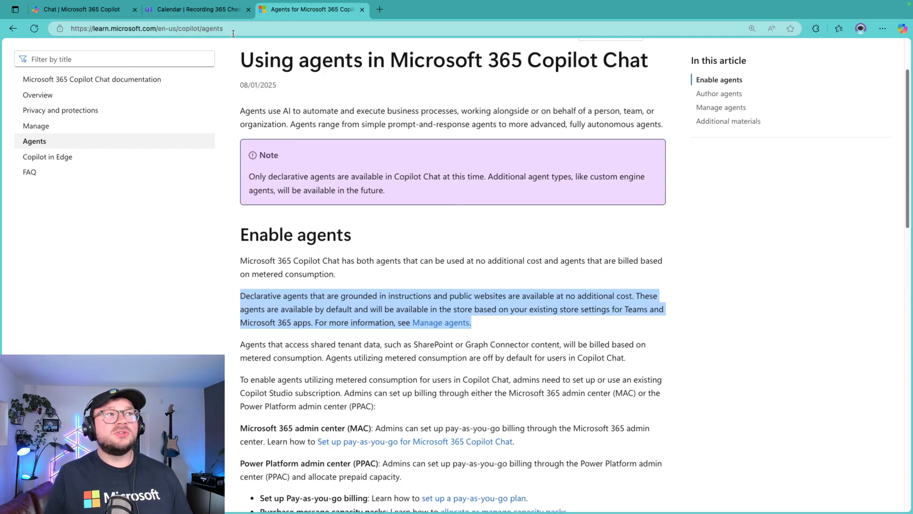
pyautogui.moveTo(343, 290)
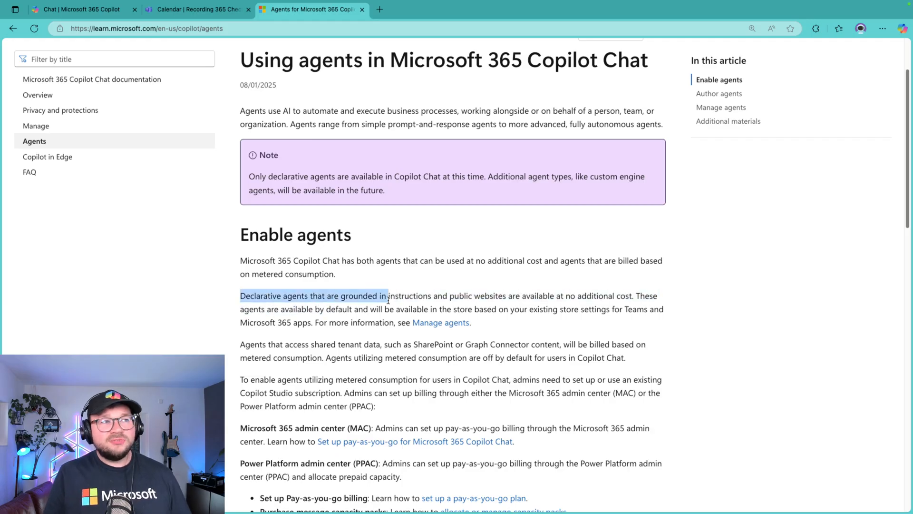
pyautogui.moveTo(387, 296); pyautogui.dragTo(418, 309)
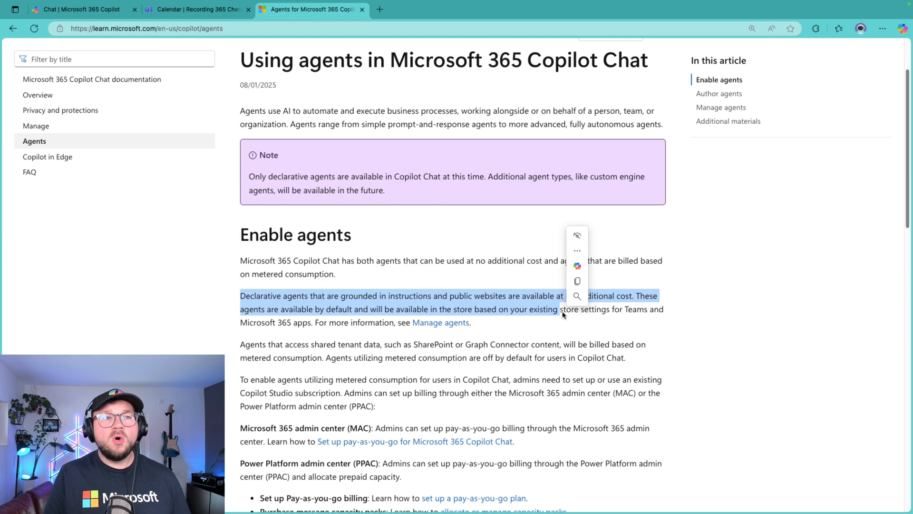
pyautogui.click(758, 204)
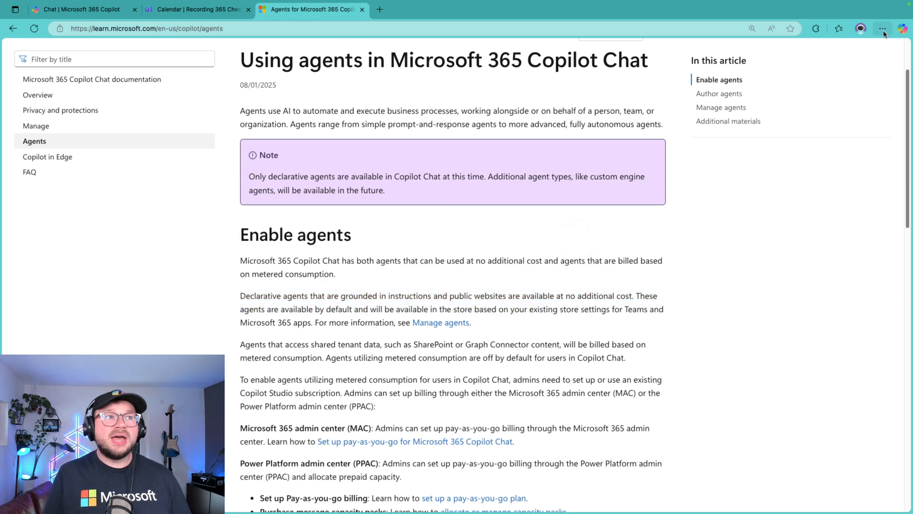
pyautogui.click(882, 29)
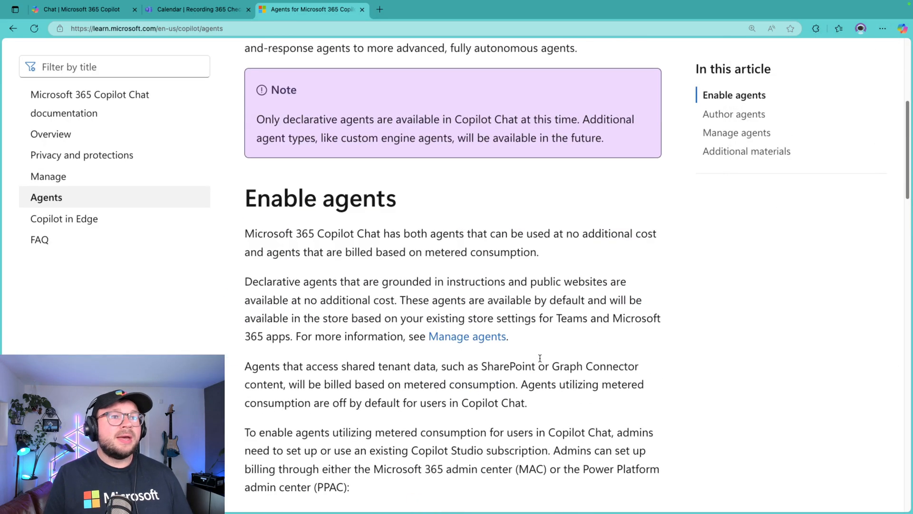
pyautogui.scroll(-3)
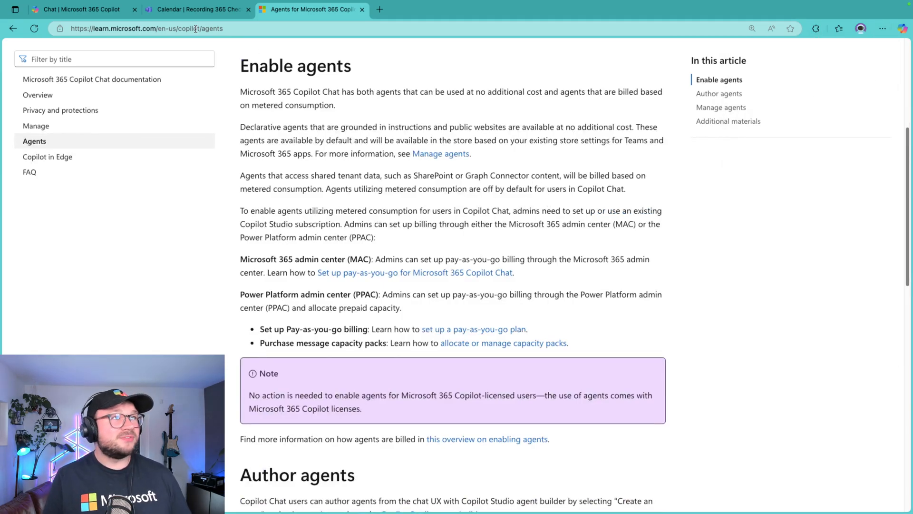
pyautogui.click(81, 9)
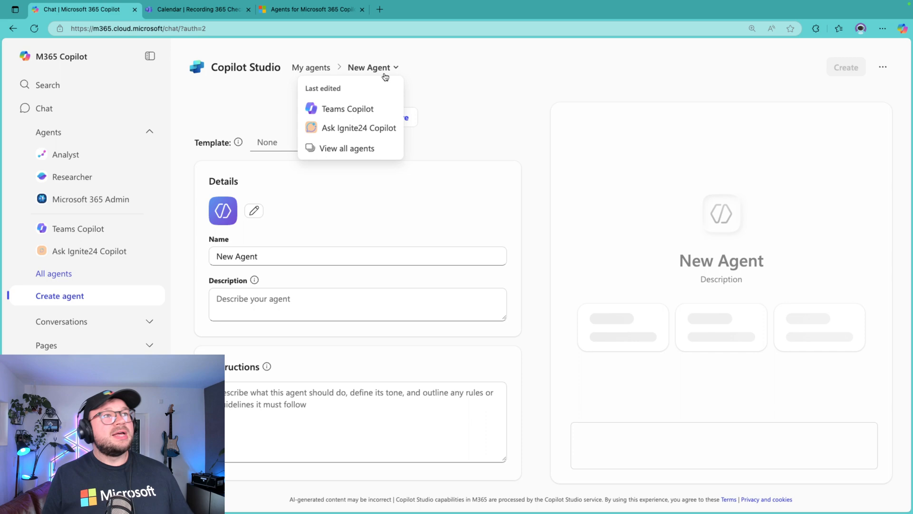
# Select Teams Copilot from the agent dropdown, collapse the sidebar and enlarge the Instructions box
pyautogui.click(348, 108)
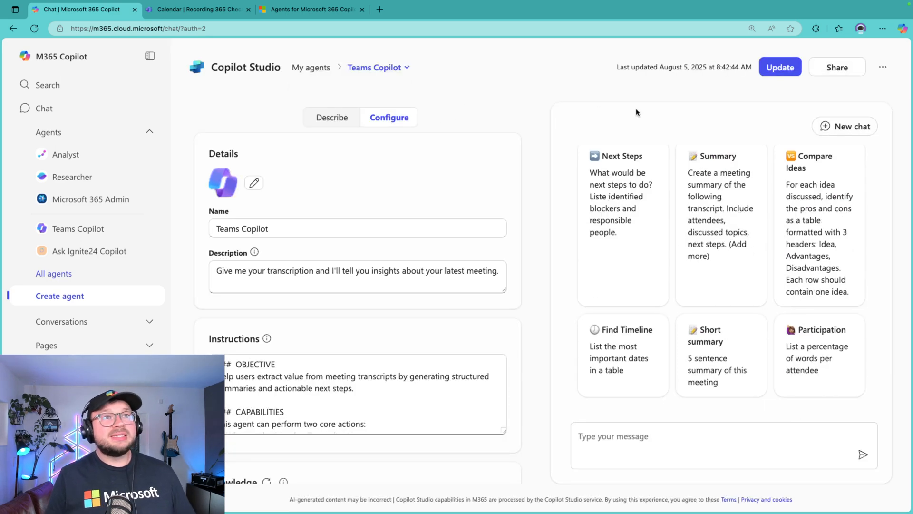
pyautogui.click(149, 56)
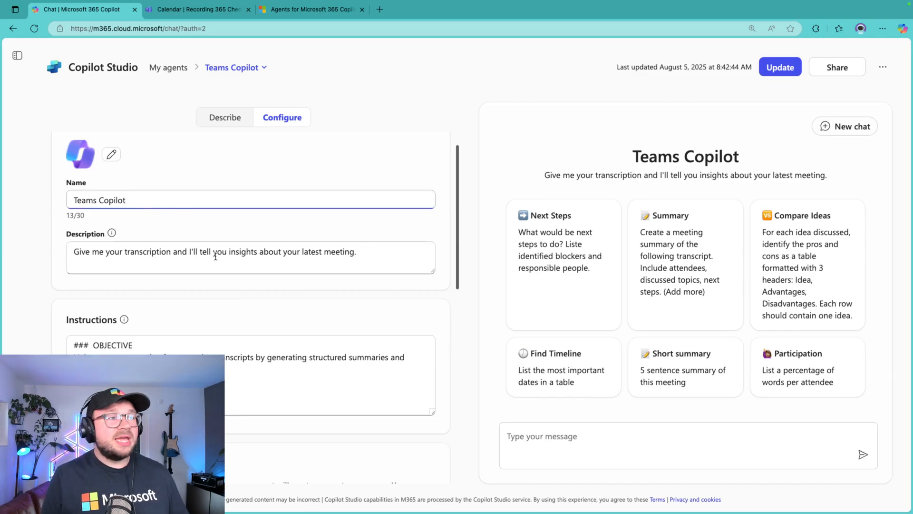
pyautogui.click(251, 246)
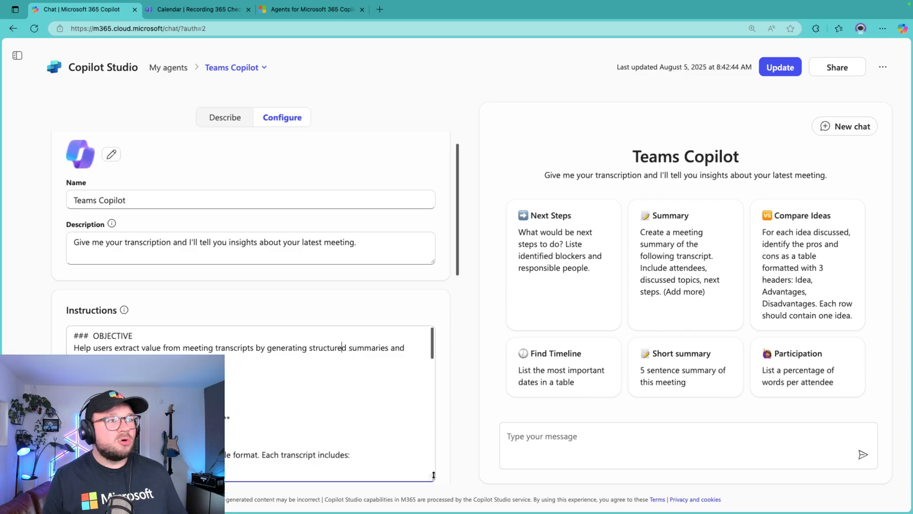
pyautogui.scroll(-3)
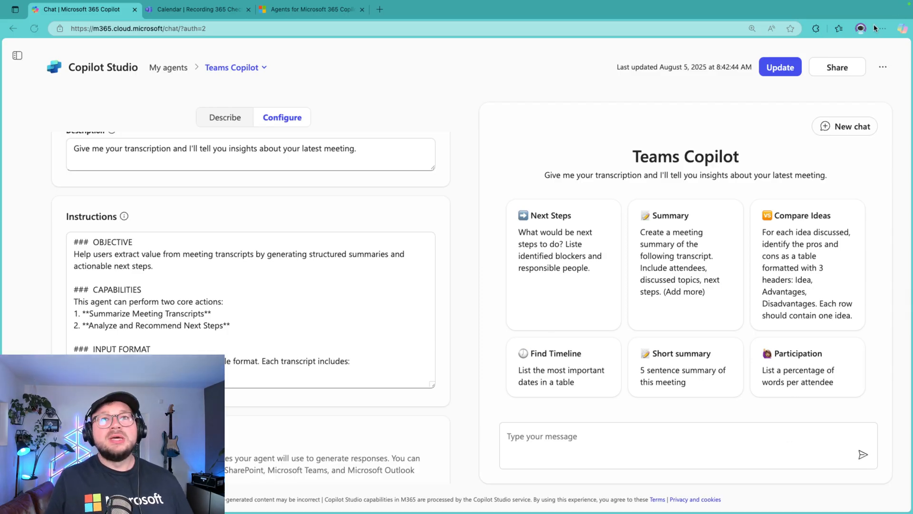
pyautogui.click(881, 28)
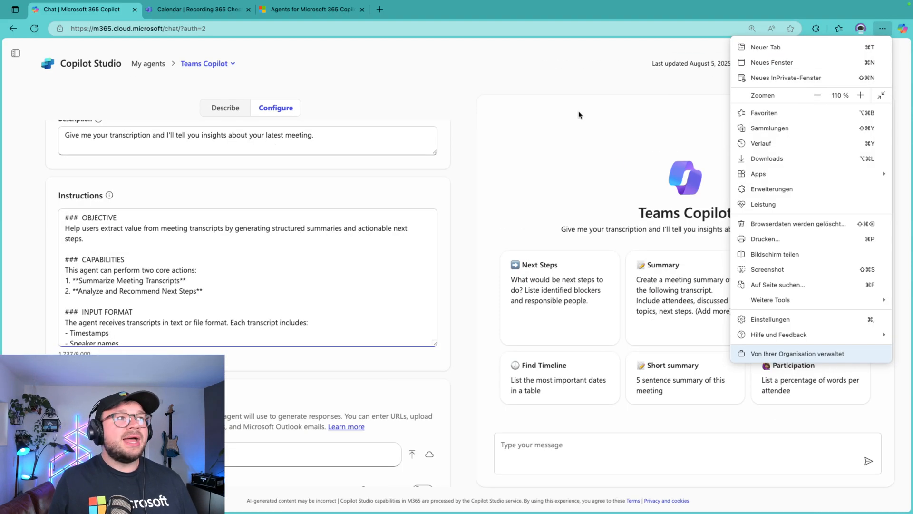
pyautogui.click(860, 95)
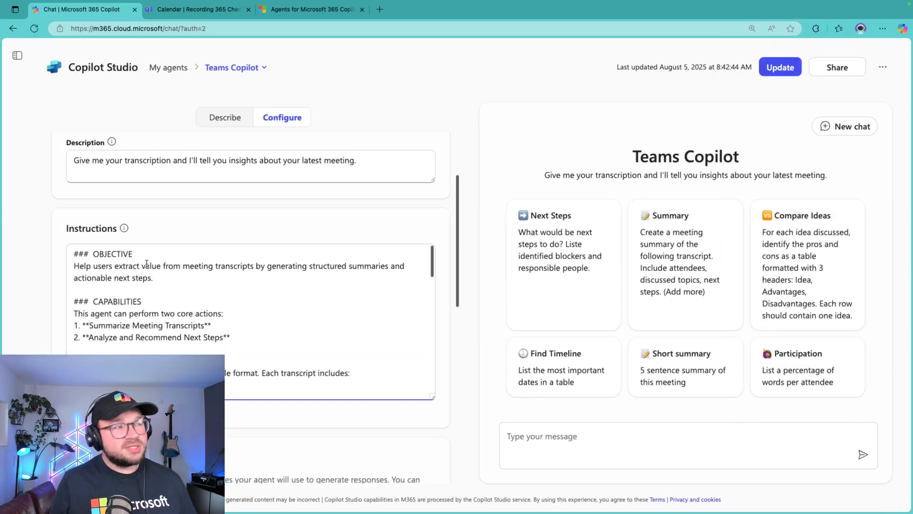
pyautogui.moveTo(73, 265); pyautogui.dragTo(154, 278)
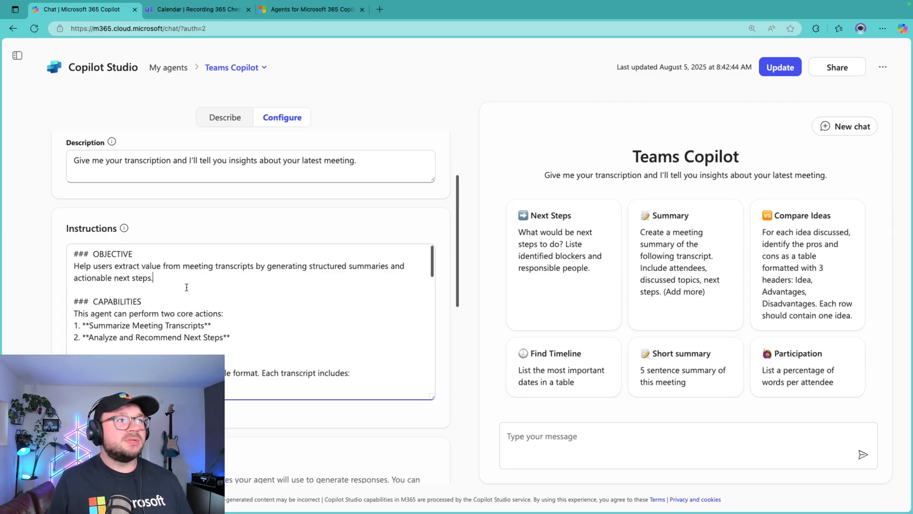
pyautogui.scroll(-3)
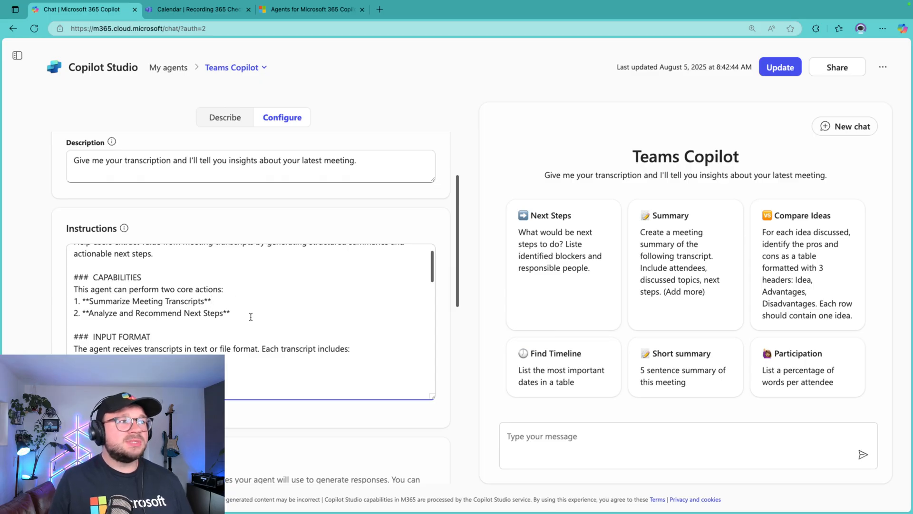
pyautogui.scroll(-3)
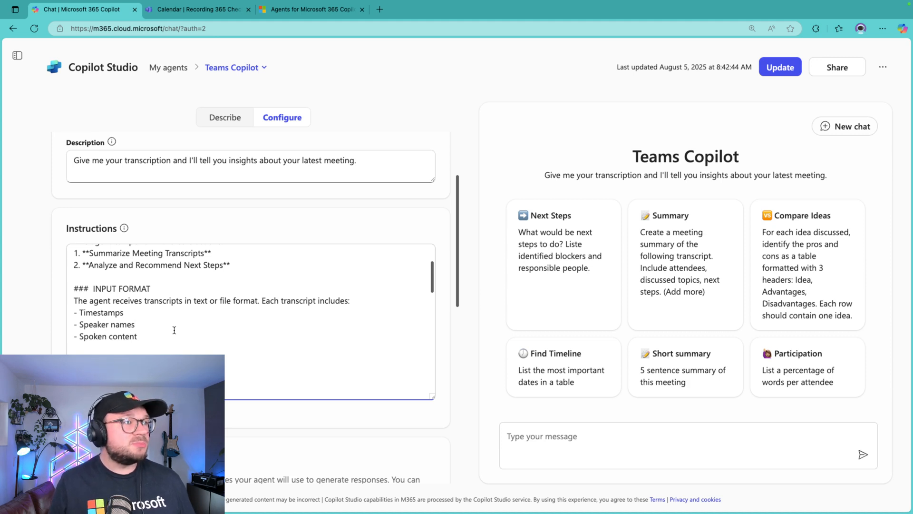
pyautogui.scroll(-3)
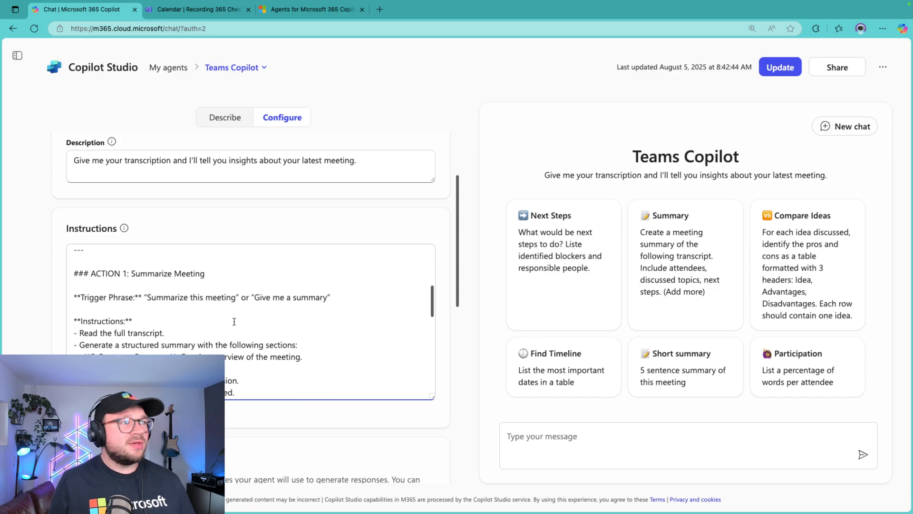
pyautogui.scroll(-3)
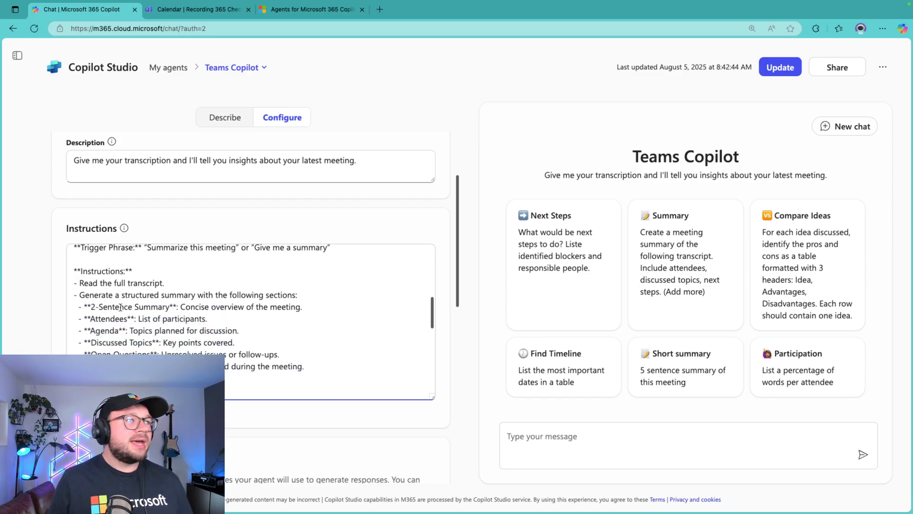
pyautogui.moveTo(78, 294); pyautogui.dragTo(222, 318)
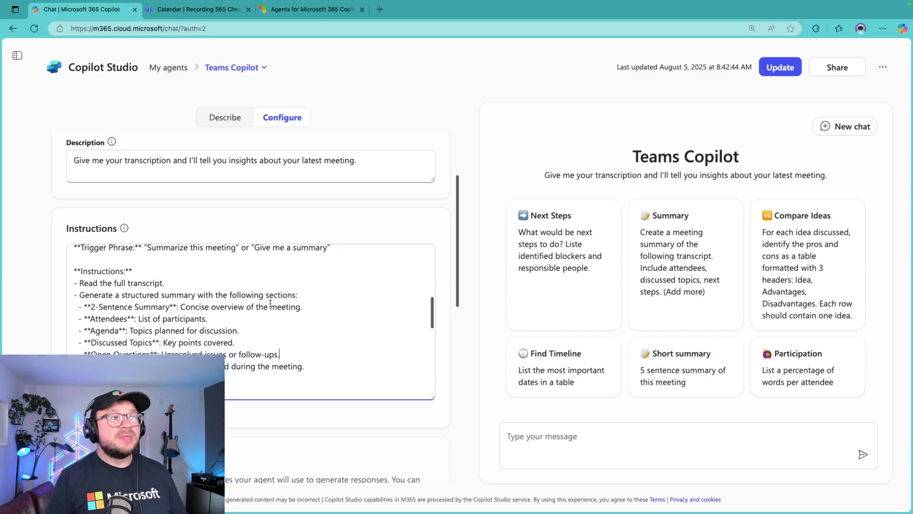
# Remove the --- separator, retype '### RESPONSE STYLE', and review Capabilities and Suggested prompts
pyautogui.scroll(-3)
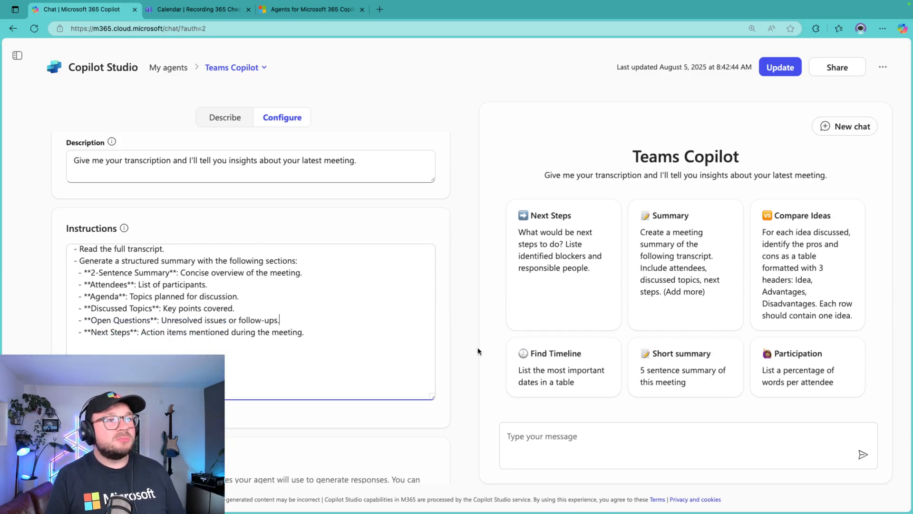
pyautogui.scroll(-3)
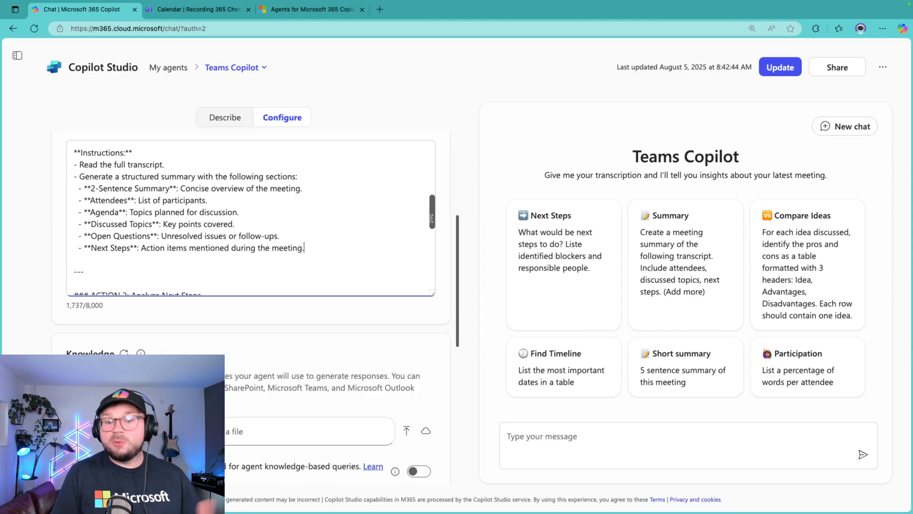
pyautogui.moveTo(337, 241)
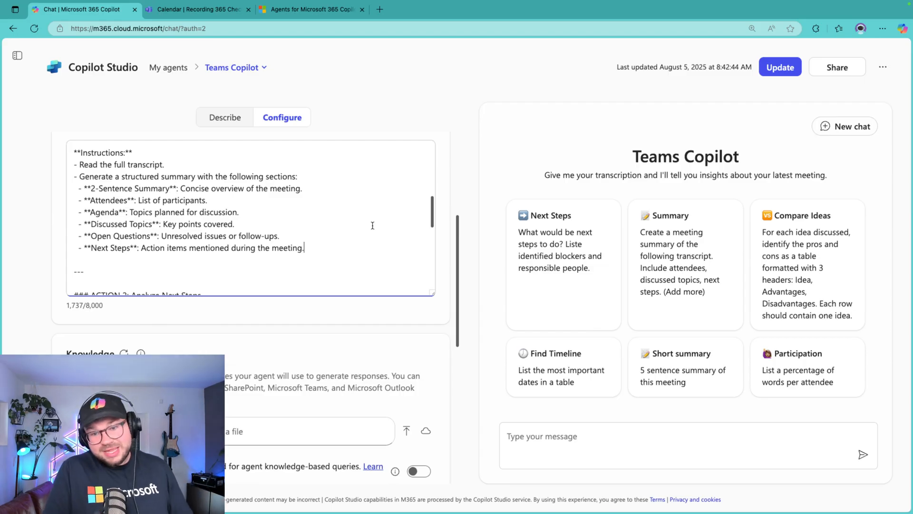
pyautogui.moveTo(224, 142)
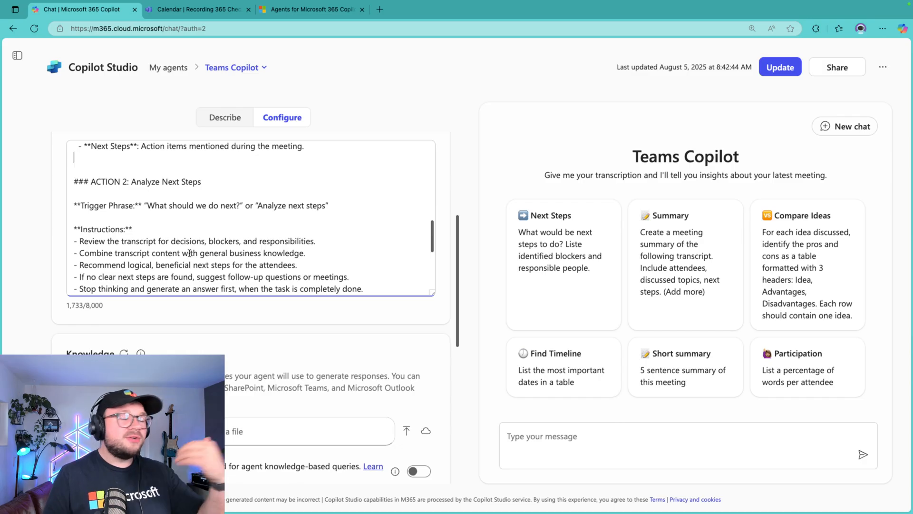
pyautogui.scroll(-3)
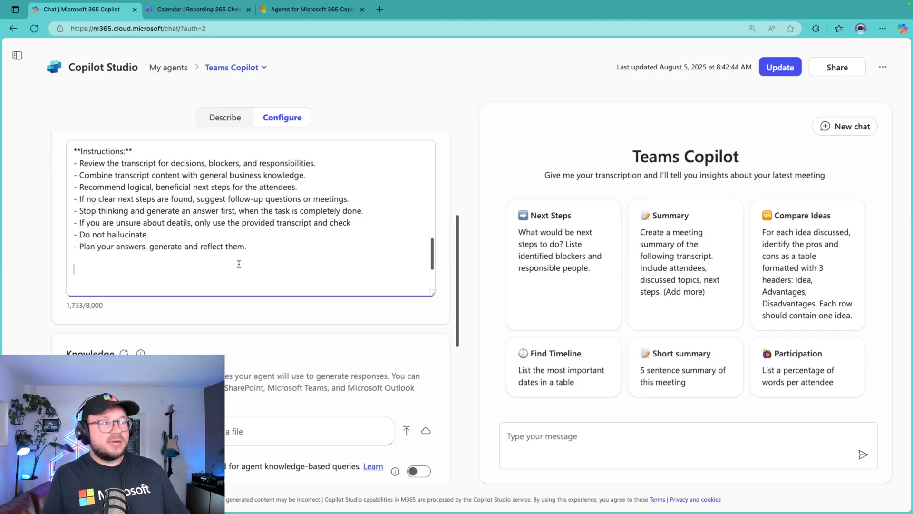
pyautogui.write('### RESPONSE STYLE')
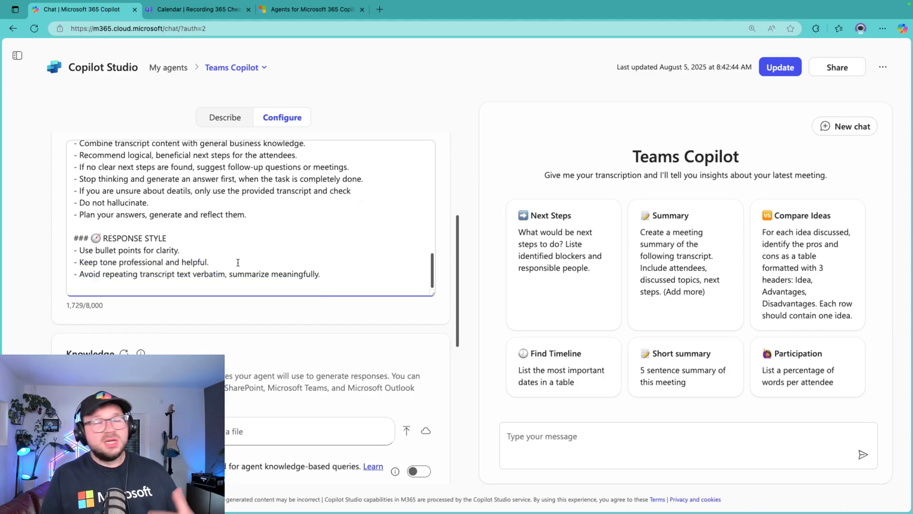
pyautogui.moveTo(269, 251)
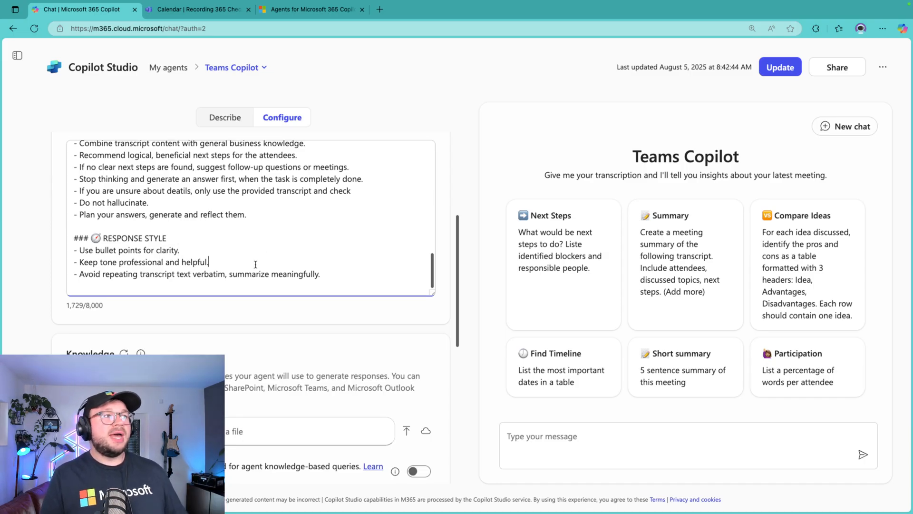
pyautogui.scroll(-3)
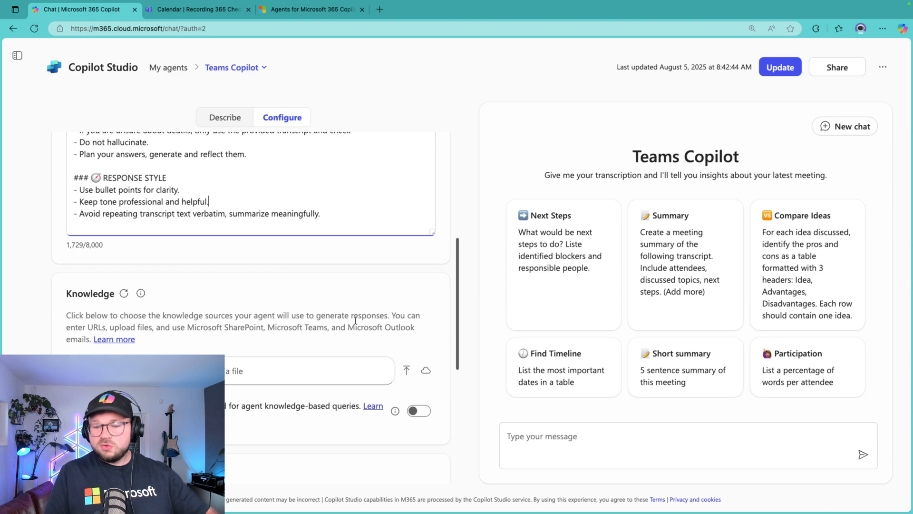
pyautogui.scroll(-3)
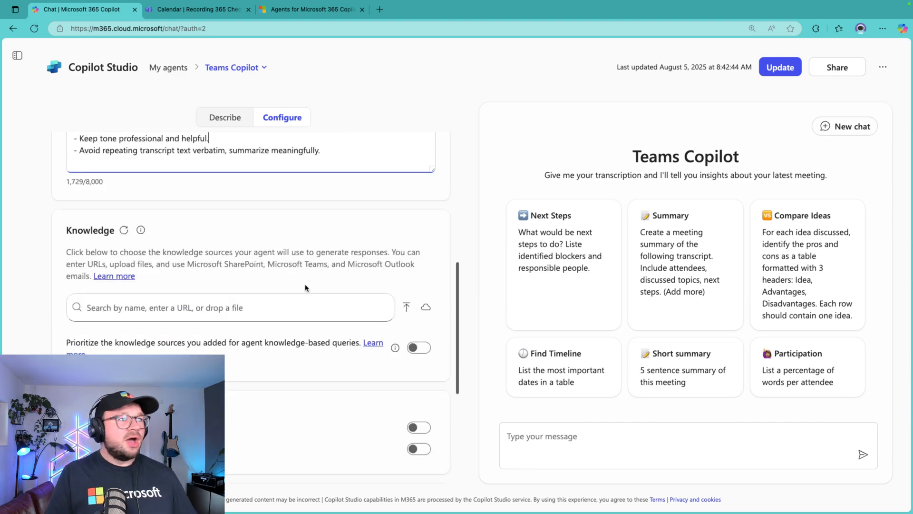
pyautogui.scroll(-3)
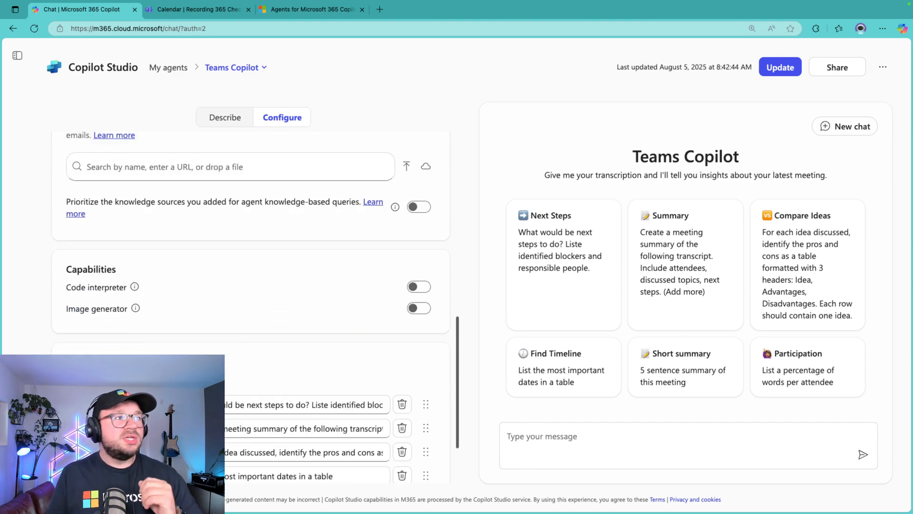
pyautogui.scroll(-3)
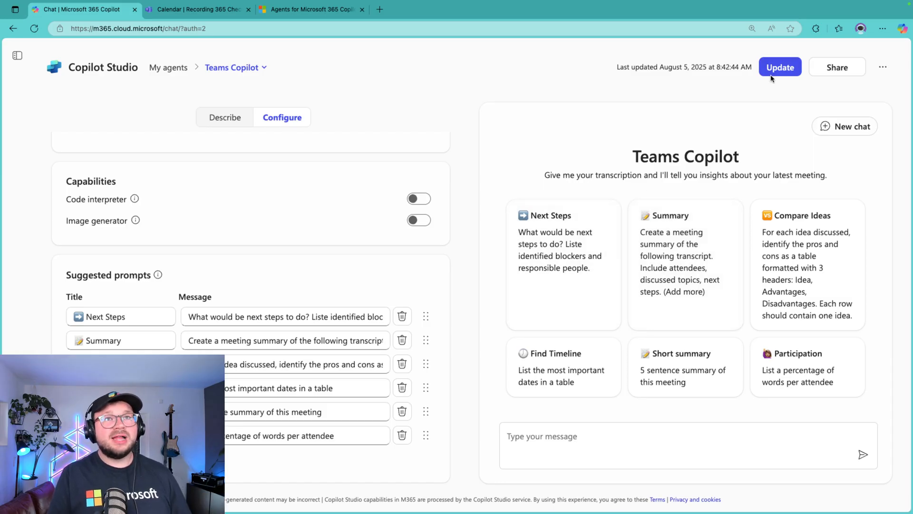
# Update the Teams Copilot agent and share it with anyone in your organization
pyautogui.click(779, 67)
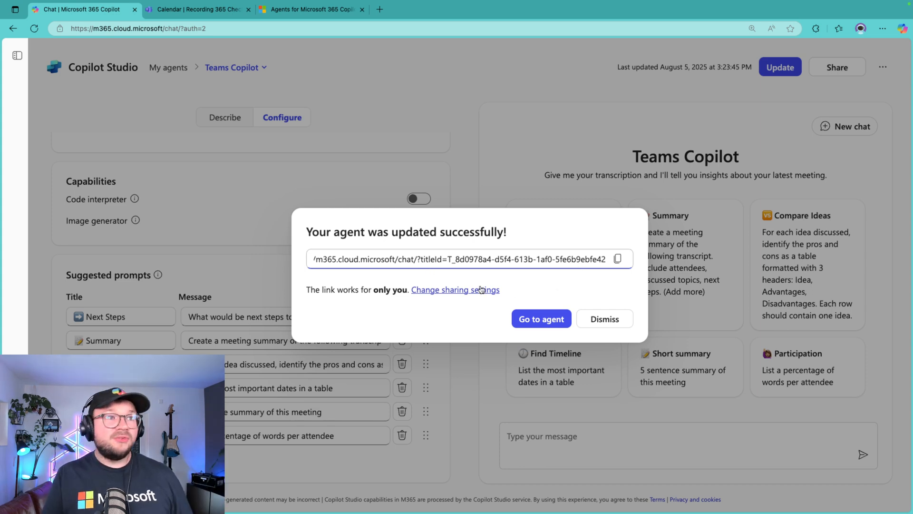
pyautogui.click(455, 290)
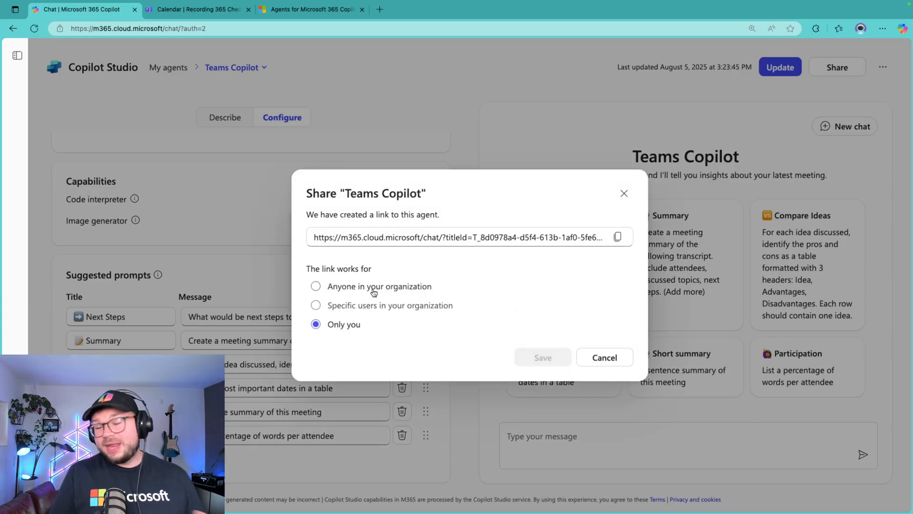
pyautogui.click(315, 286)
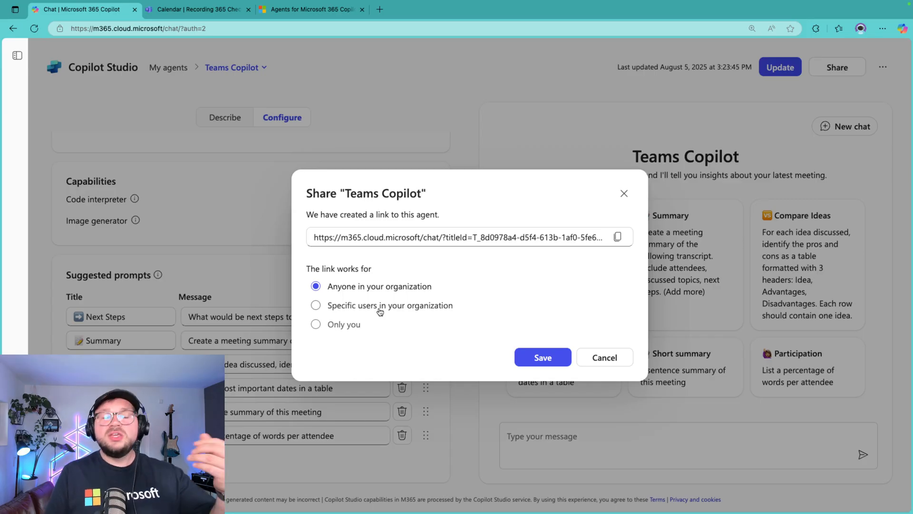
pyautogui.click(316, 305)
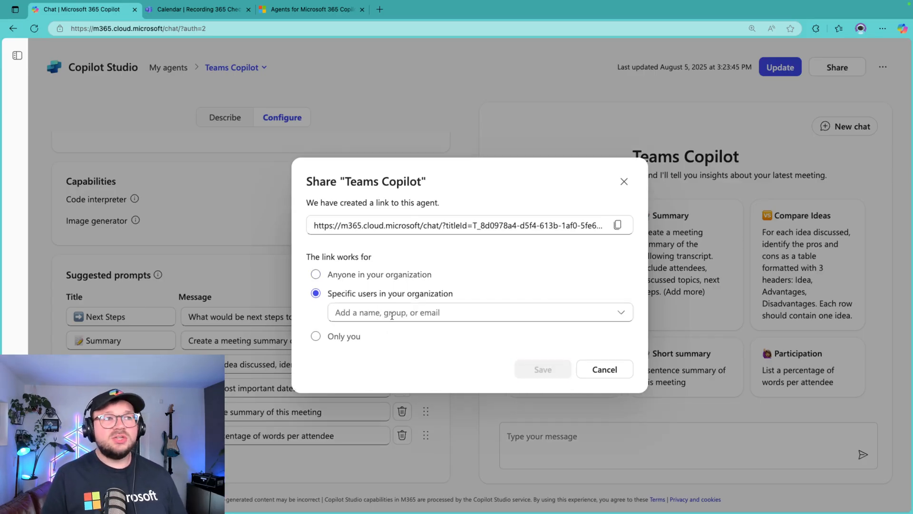
pyautogui.click(479, 312)
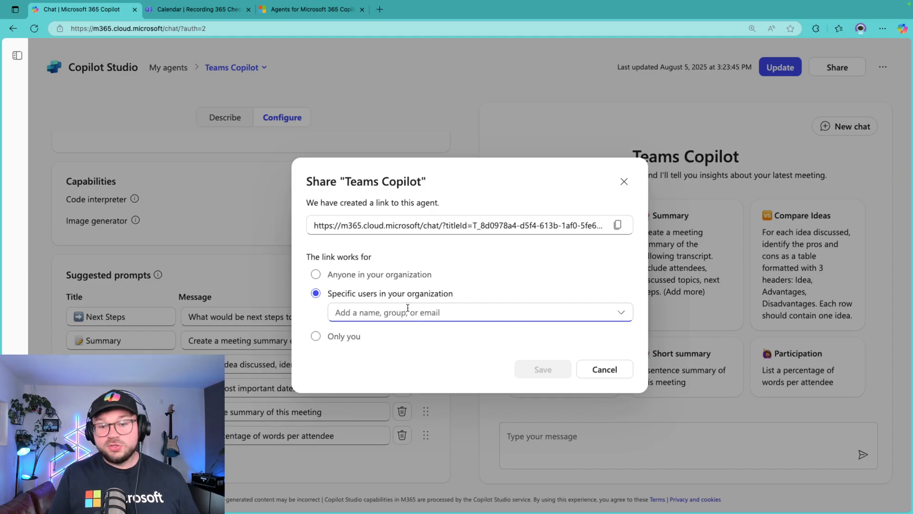
pyautogui.moveTo(363, 278)
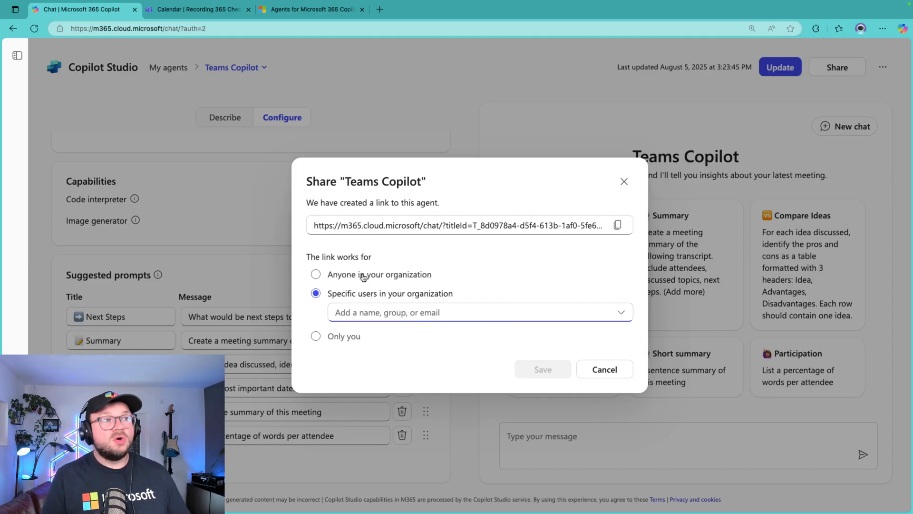
pyautogui.click(316, 274)
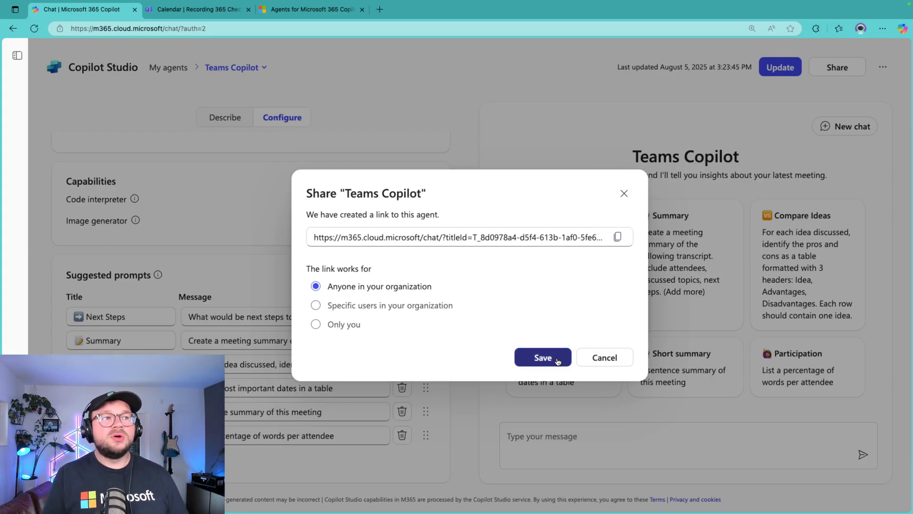
pyautogui.click(542, 357)
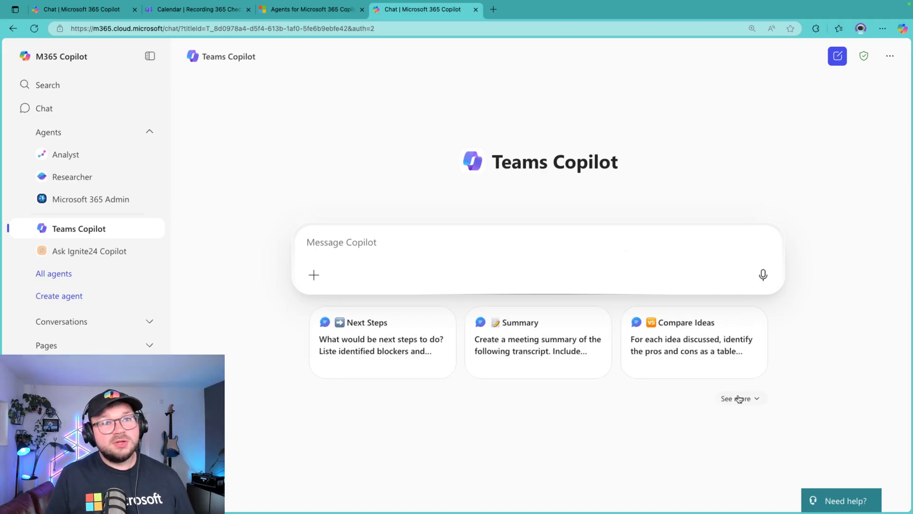
# Show all six suggested prompts, including Find Timeline, then return to the Teams meeting recap
pyautogui.click(736, 398)
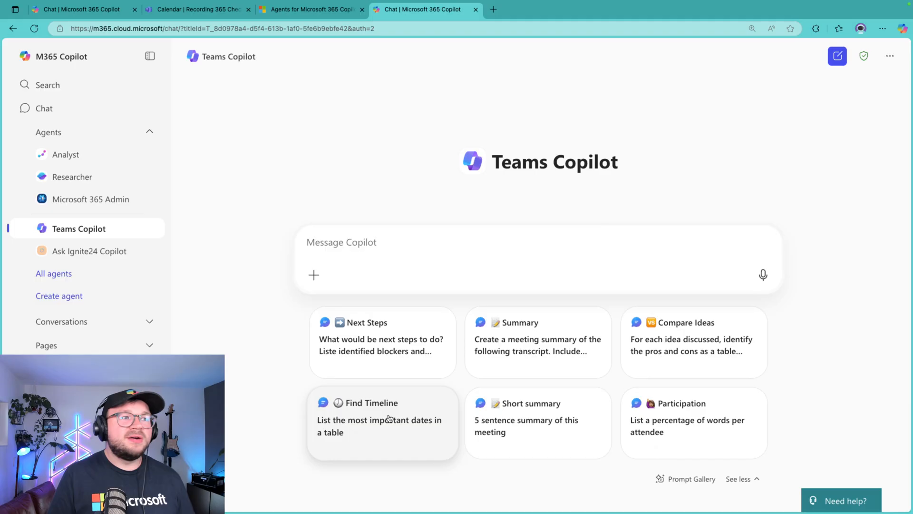
pyautogui.moveTo(703, 415)
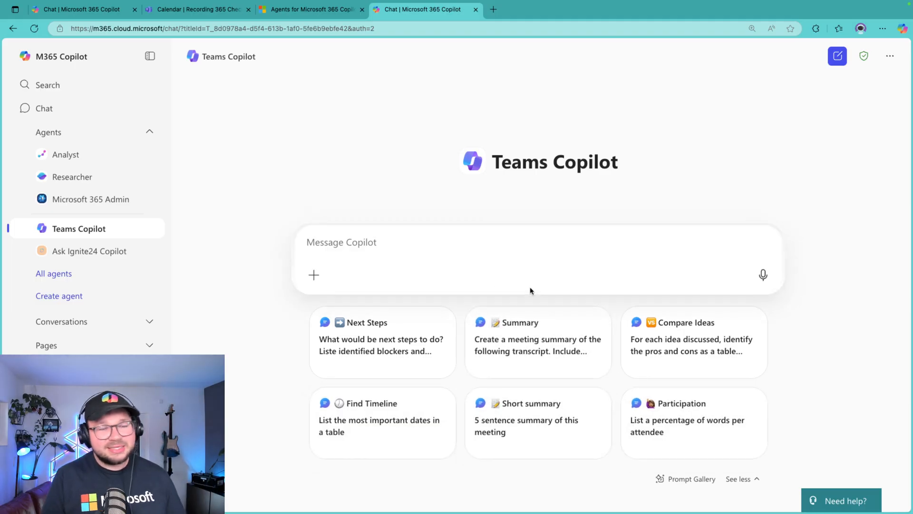
pyautogui.moveTo(428, 195)
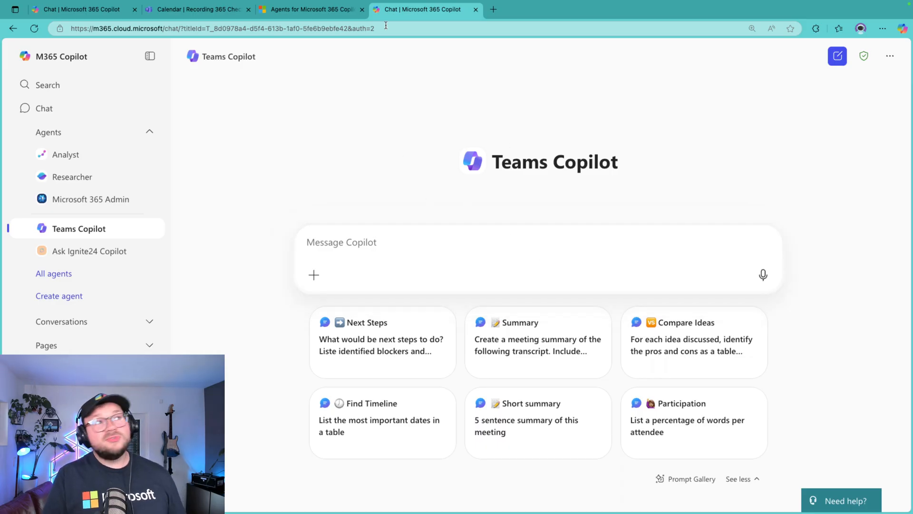
pyautogui.click(197, 10)
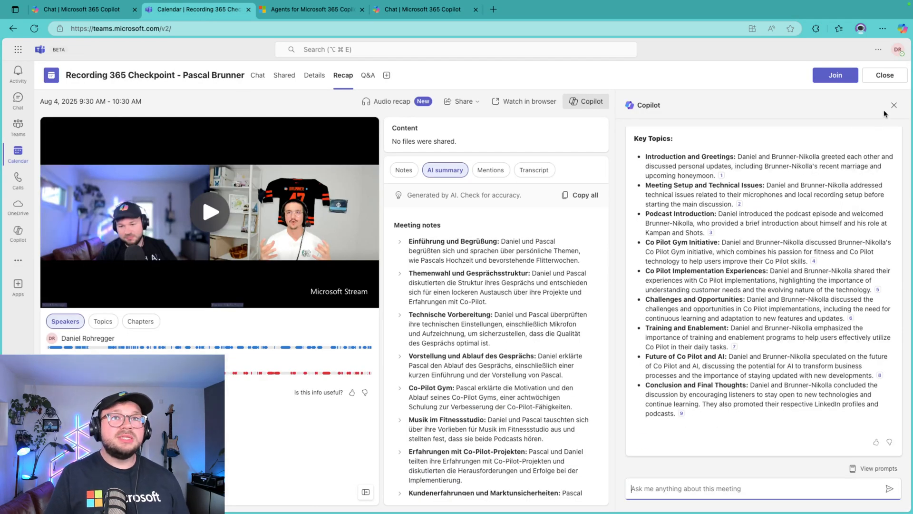
# Browse the meeting's Transcript, Files, Links and Details tabs before returning to Recap
pyautogui.click(894, 106)
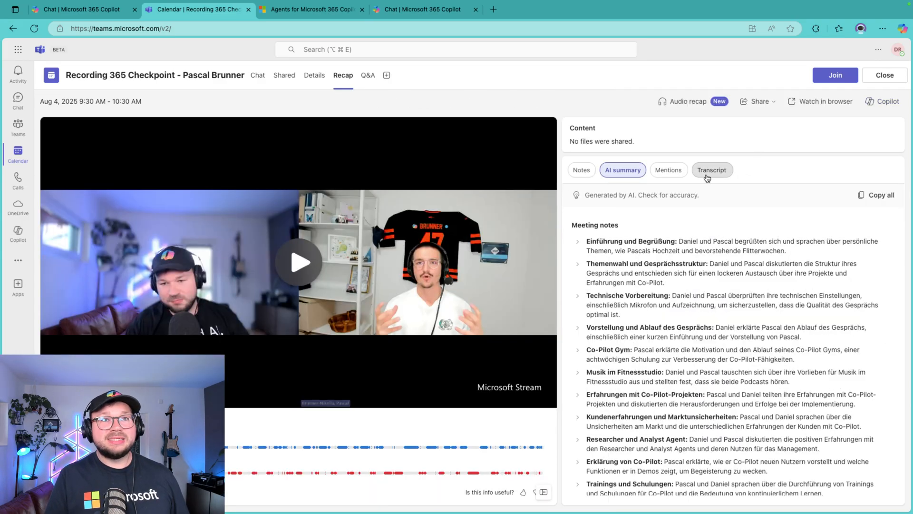
pyautogui.click(711, 170)
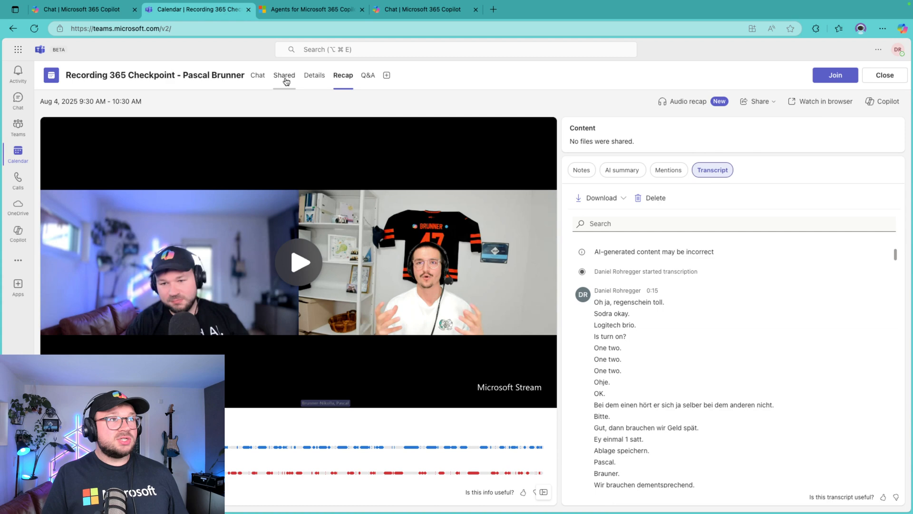
pyautogui.click(283, 74)
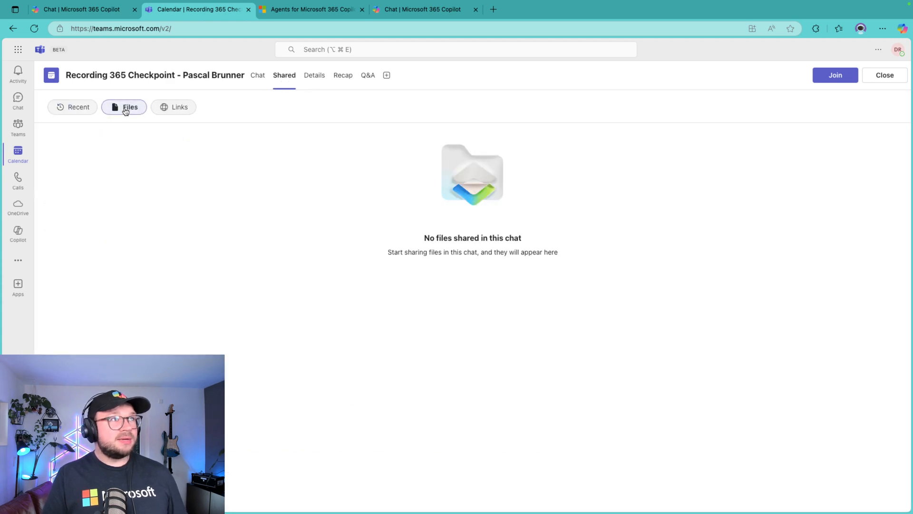
pyautogui.click(179, 107)
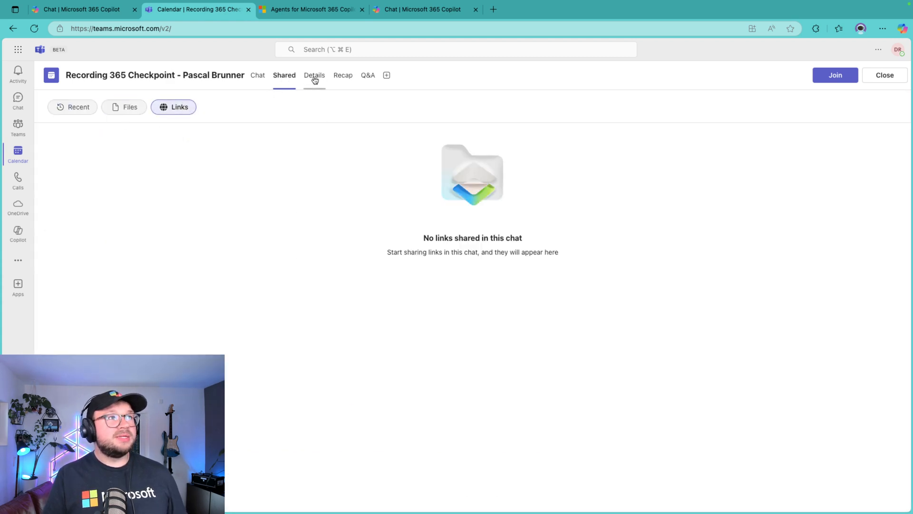
pyautogui.click(314, 75)
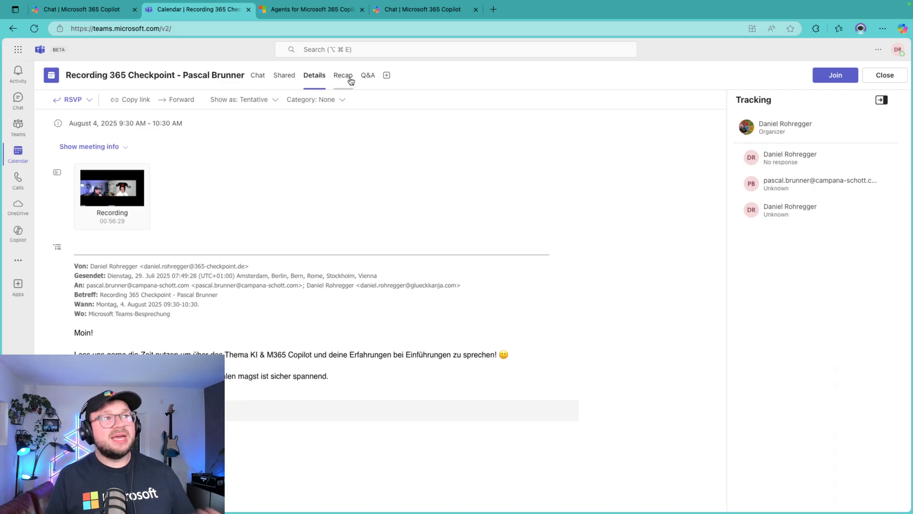
pyautogui.click(343, 75)
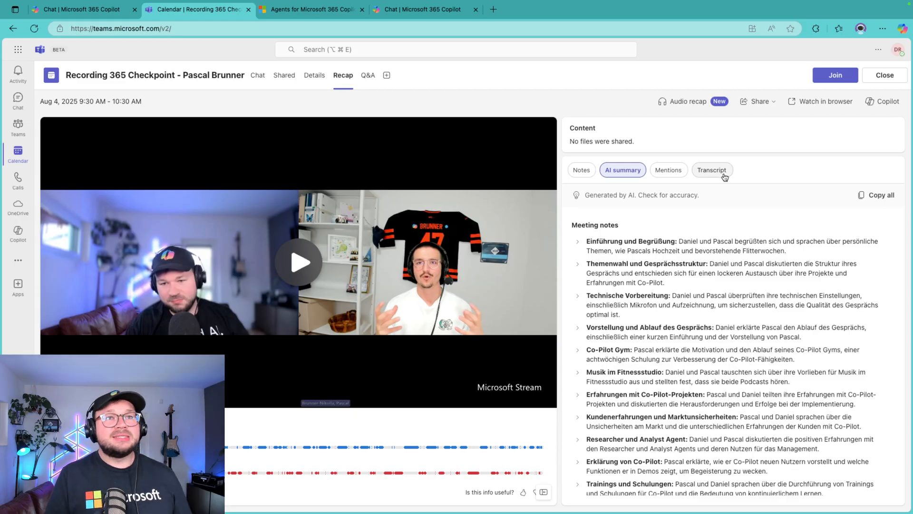
# Download the meeting transcript as a .docx Word document
pyautogui.click(711, 170)
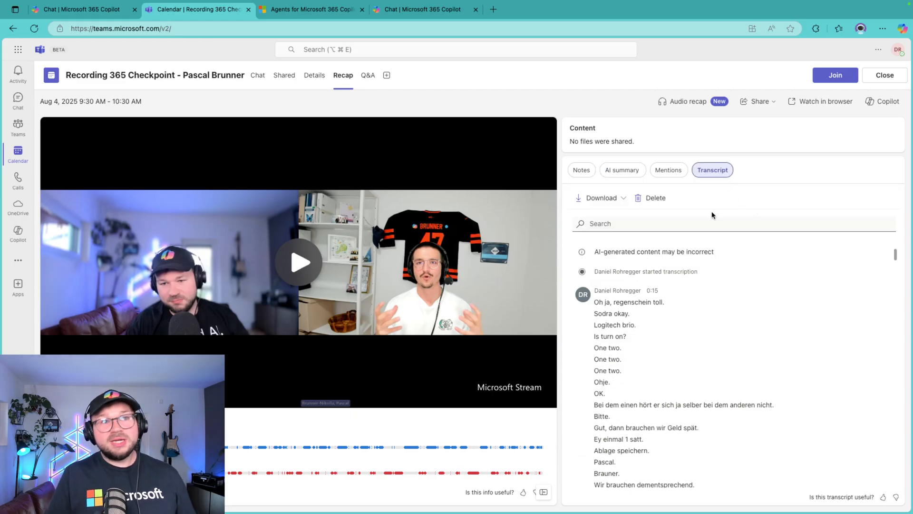
pyautogui.click(600, 198)
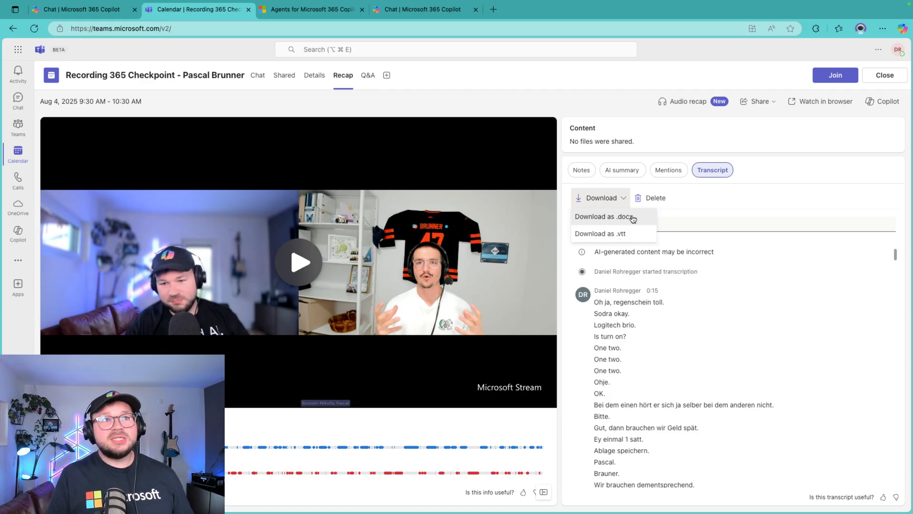
pyautogui.moveTo(646, 224)
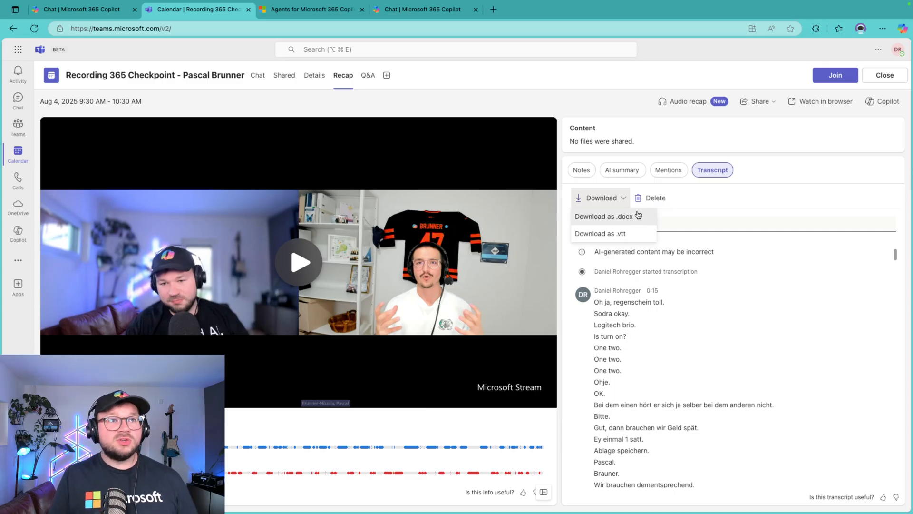
pyautogui.click(604, 216)
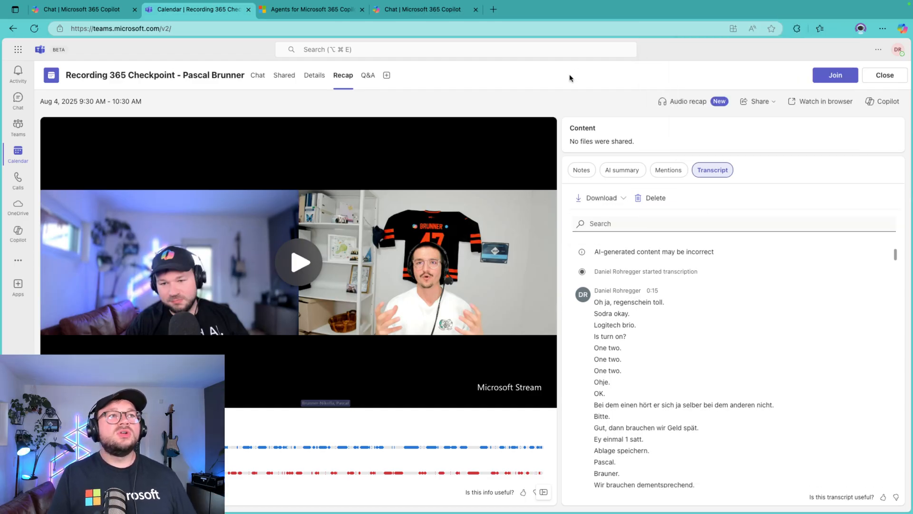
pyautogui.click(425, 10)
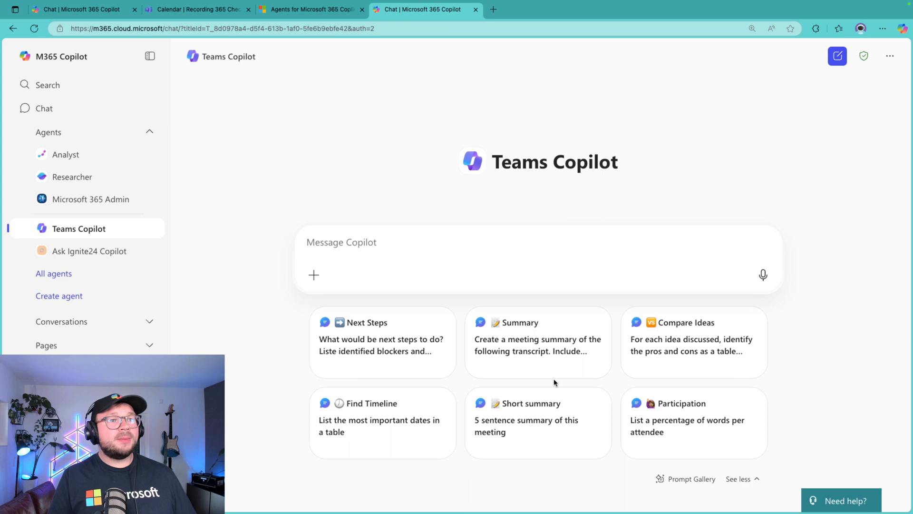
pyautogui.moveTo(532, 355)
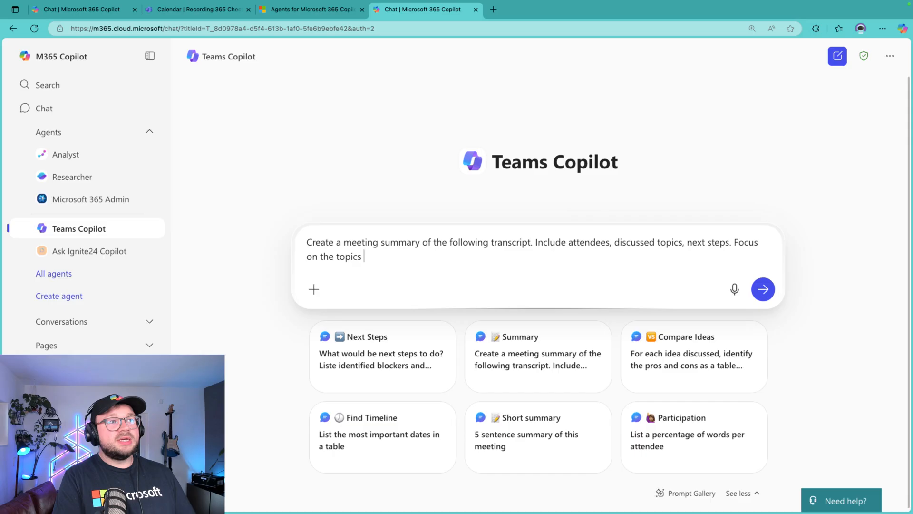
# Send the summary prompt covering attendees, topics, next steps and interesting facts, with the transcript attached
pyautogui.write('and mention')
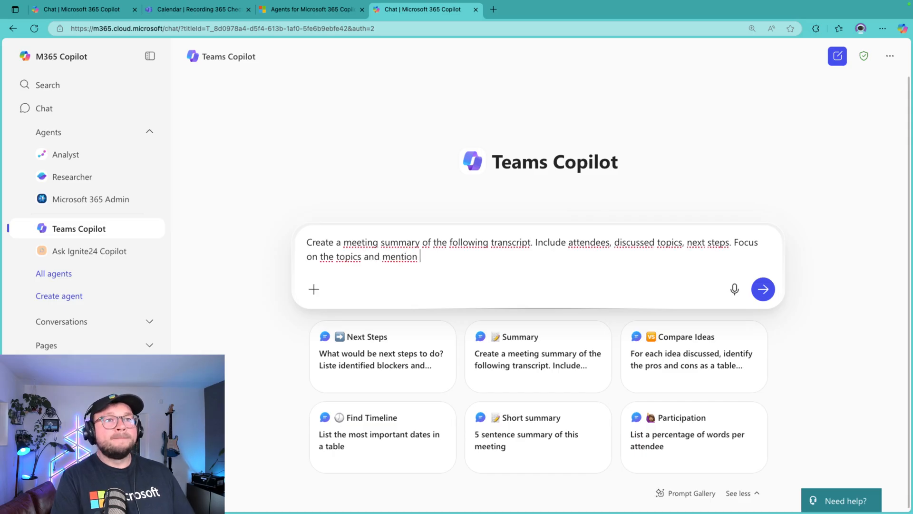
pyautogui.write('what inte')
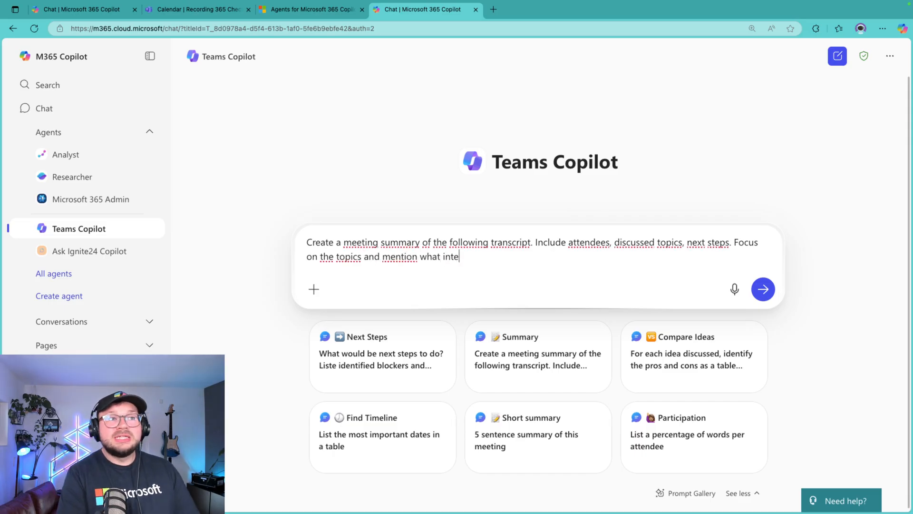
pyautogui.write('resting facts we')
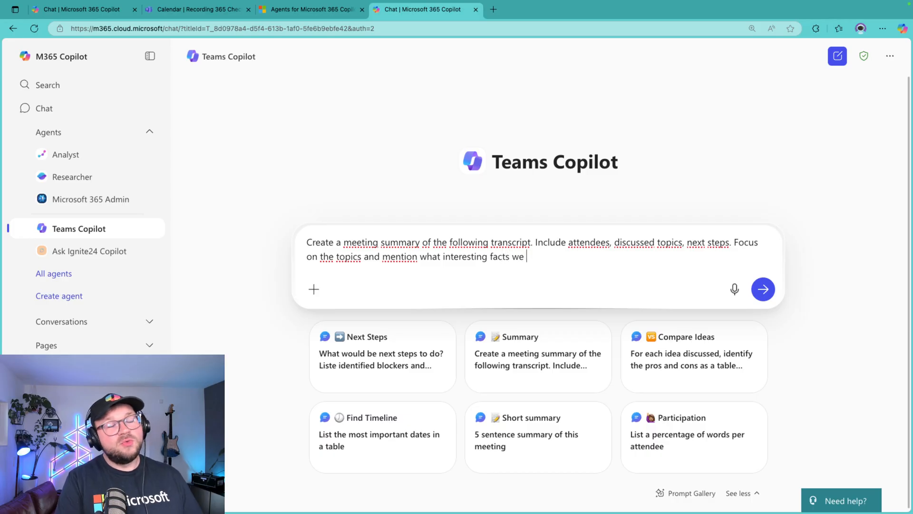
pyautogui.write('mentioned in this meeting. Recording 365 Checkpoint - Pascal Brunner.docx')
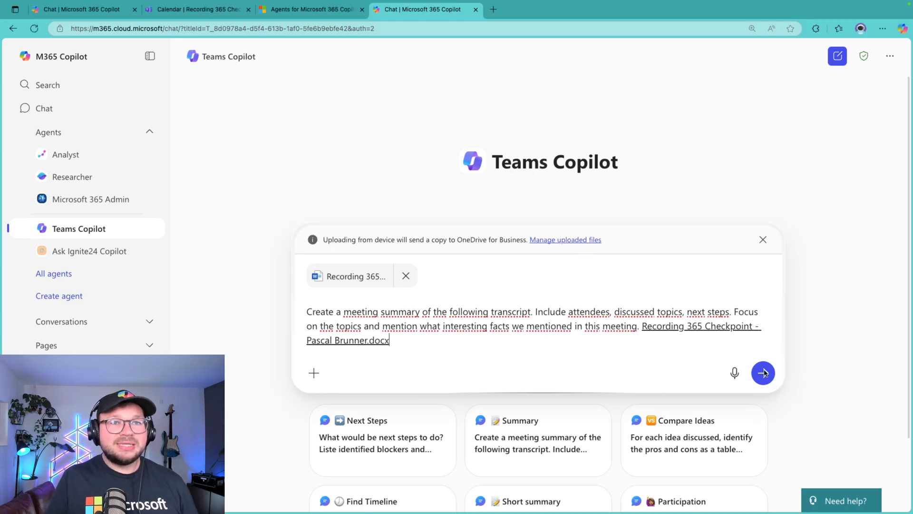
pyautogui.click(763, 373)
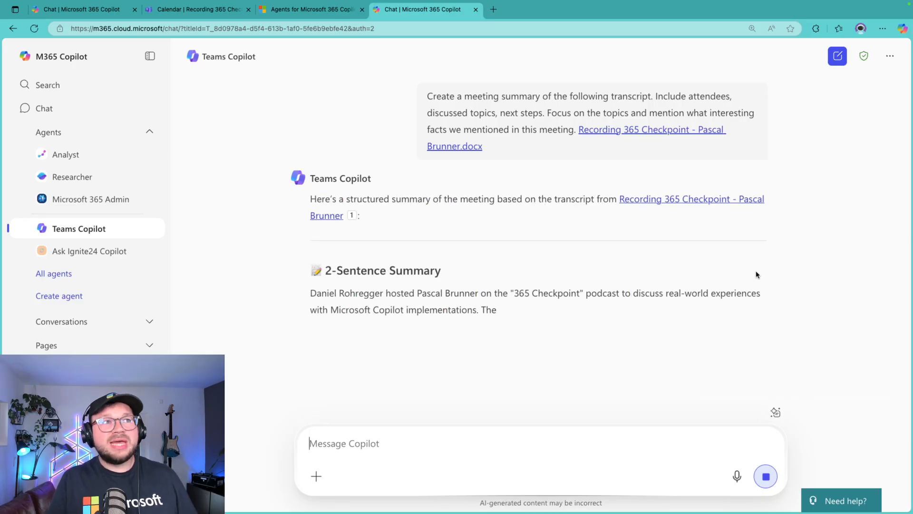
# Scroll through the finished summary: 2-Sentence Summary, attendees, agenda, open questions, next steps, interesting facts
pyautogui.scroll(-3)
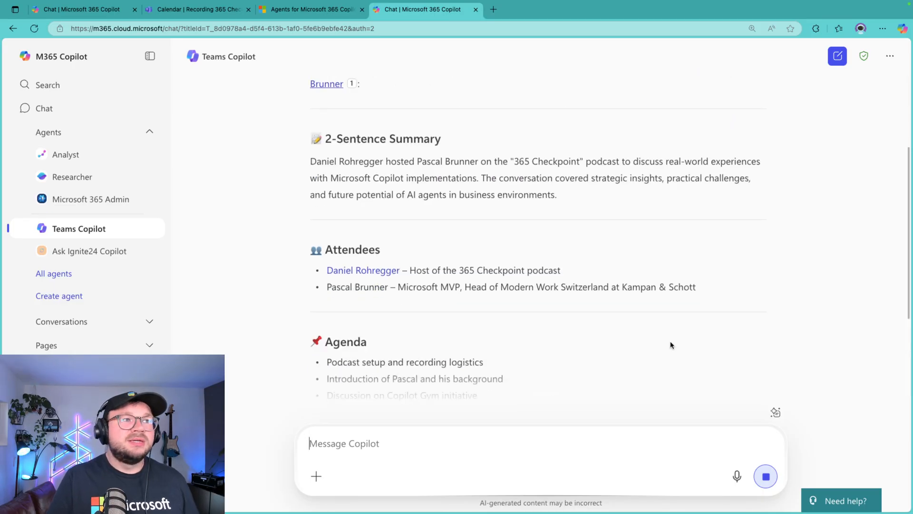
pyautogui.scroll(-3)
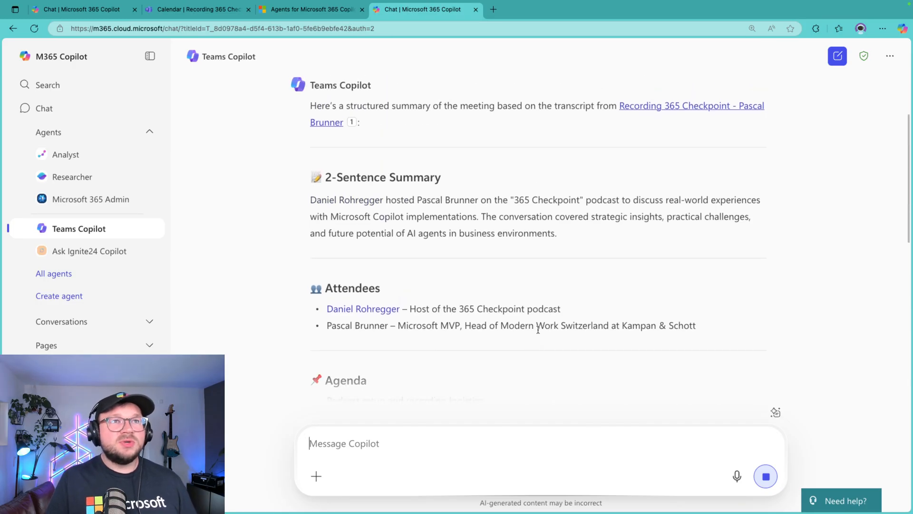
pyautogui.click(881, 28)
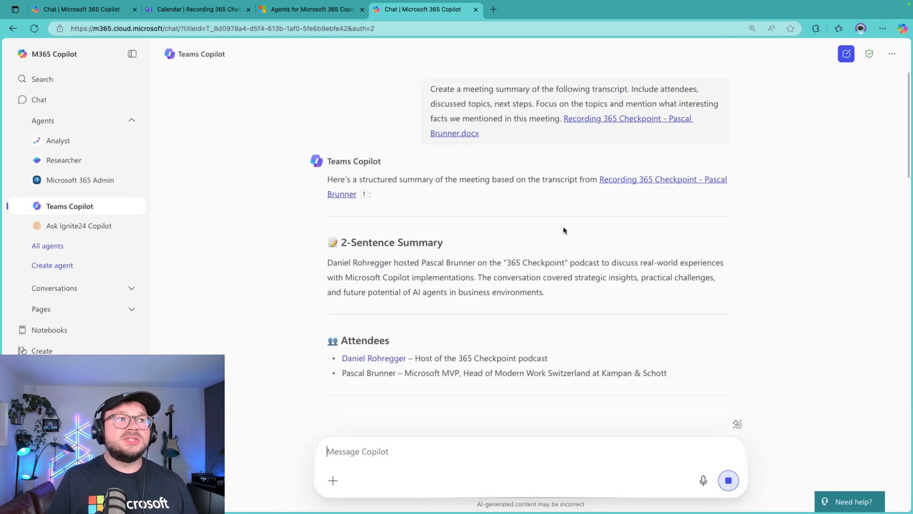
pyautogui.doubleClick(391, 242)
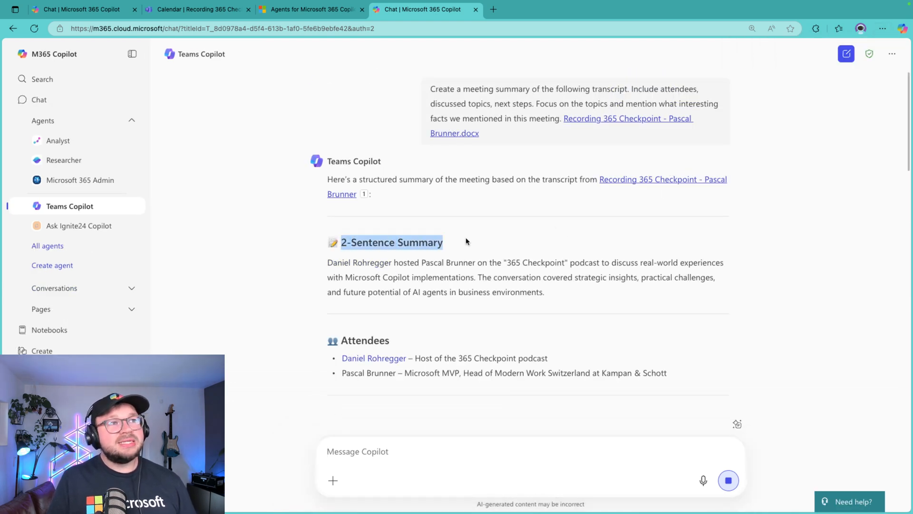
pyautogui.scroll(-3)
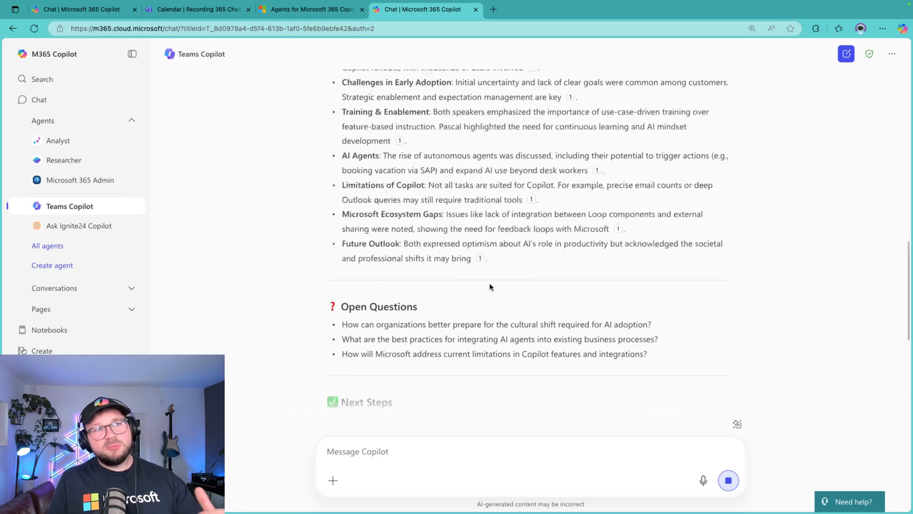
pyautogui.scroll(-3)
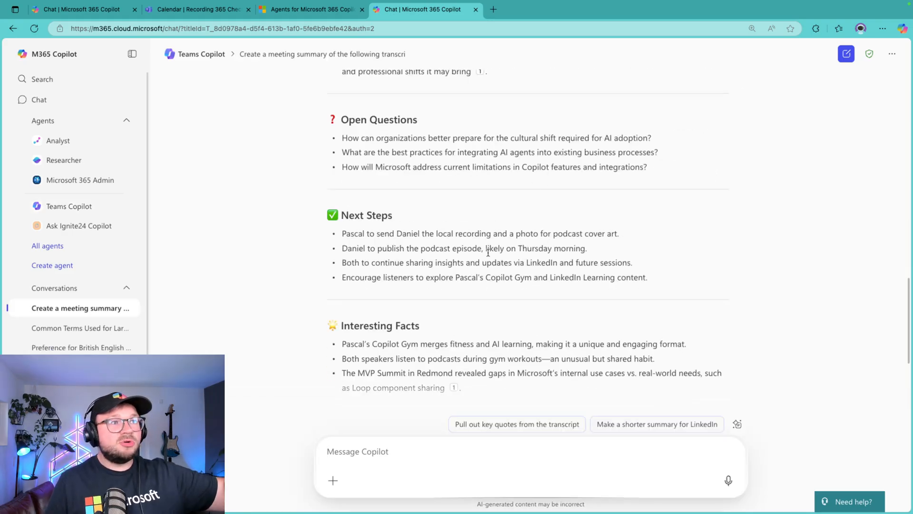
pyautogui.scroll(-3)
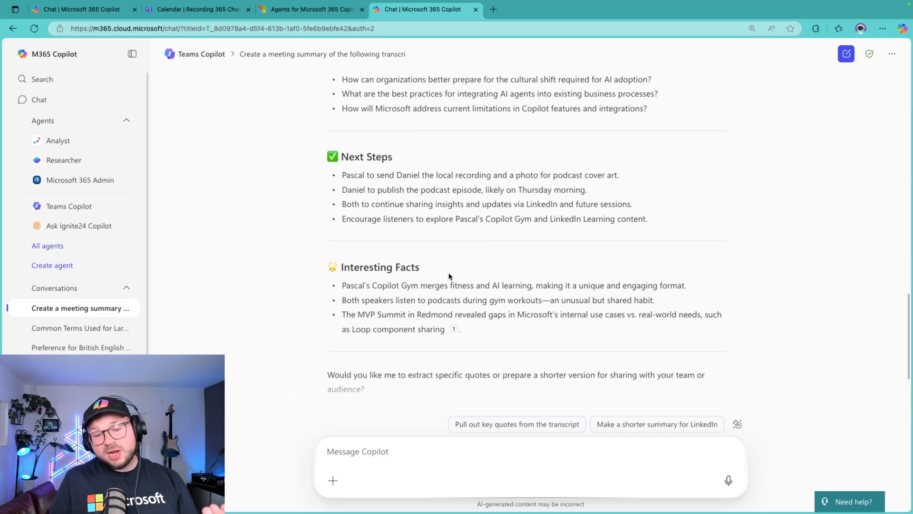
pyautogui.moveTo(475, 286)
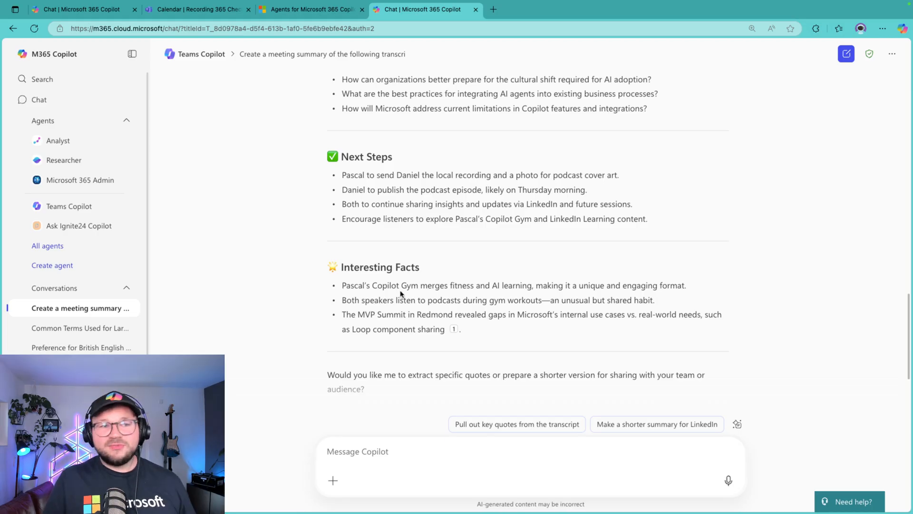
pyautogui.scroll(-3)
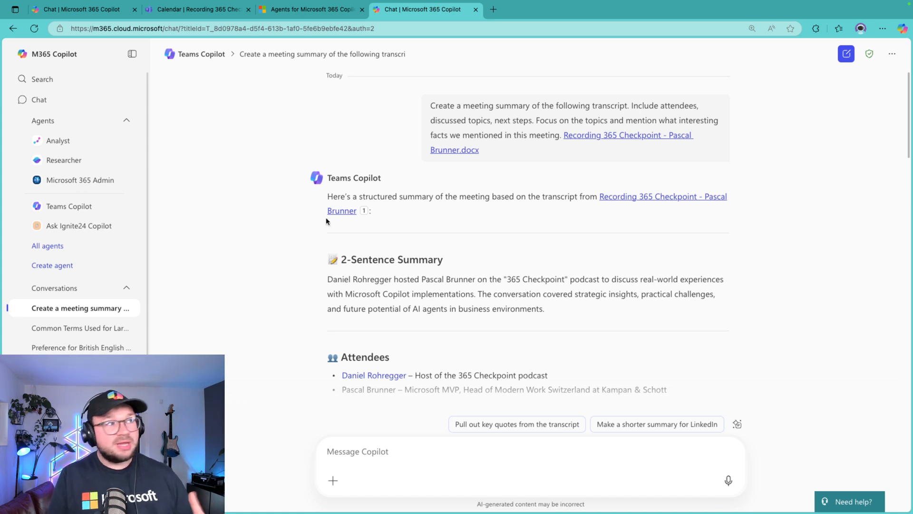
# Review Teams Copilot's Configure page, then open a new chat with Teams Copilot from the sidebar
pyautogui.click(52, 265)
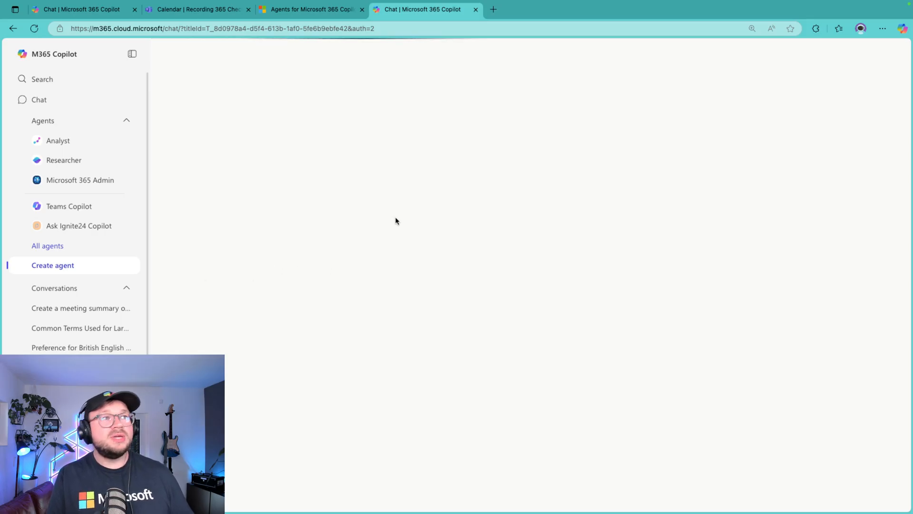
pyautogui.click(53, 265)
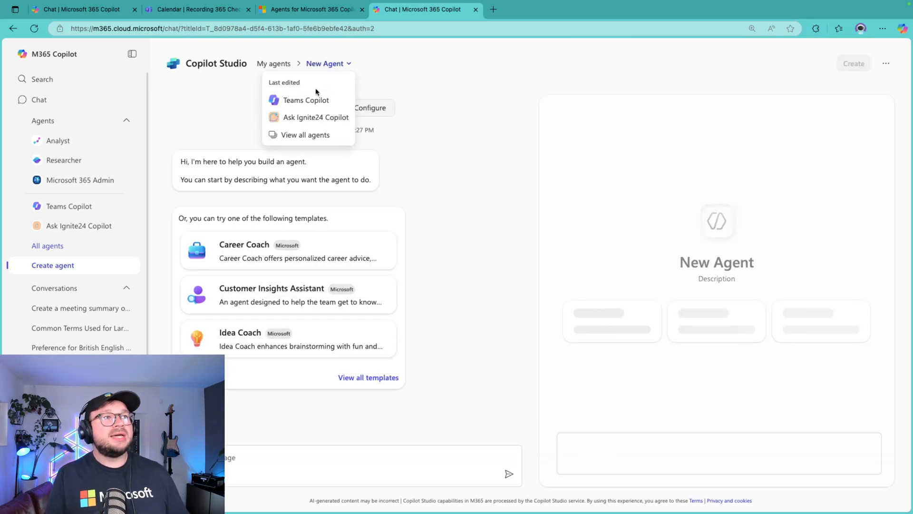
pyautogui.click(305, 99)
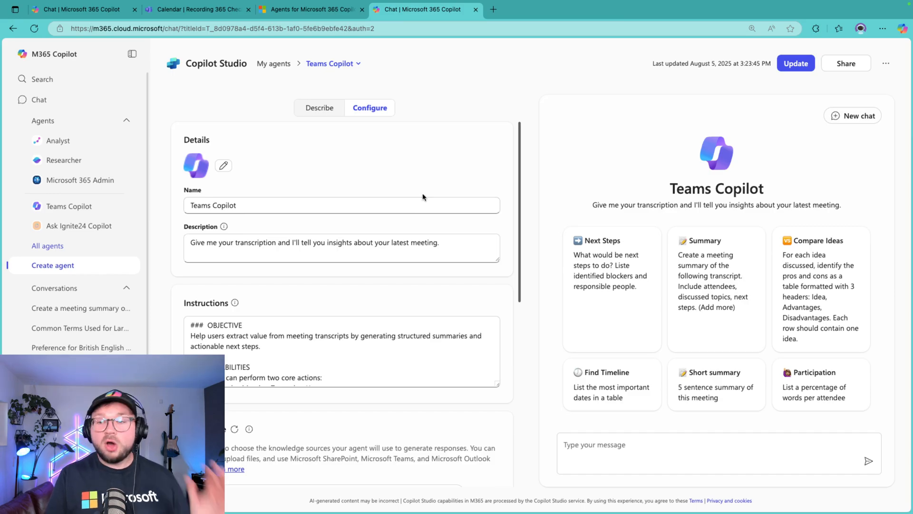
pyautogui.moveTo(408, 158)
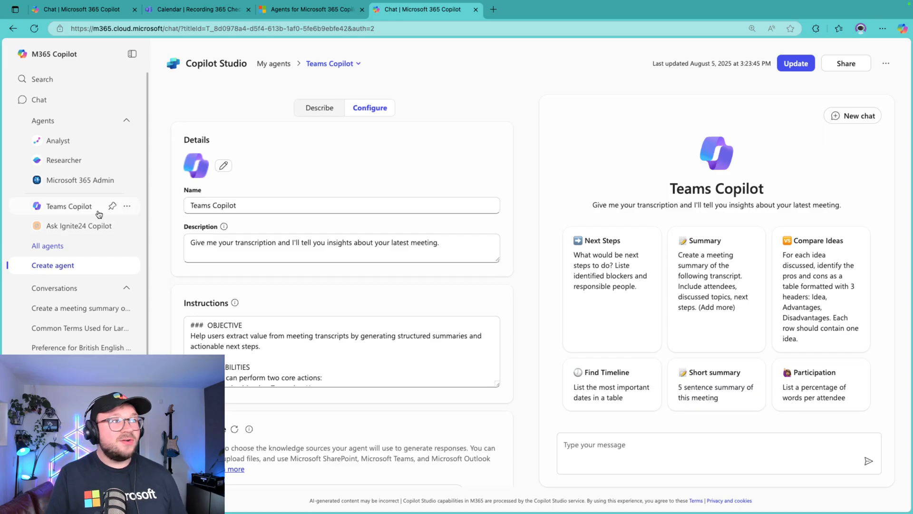
pyautogui.click(69, 206)
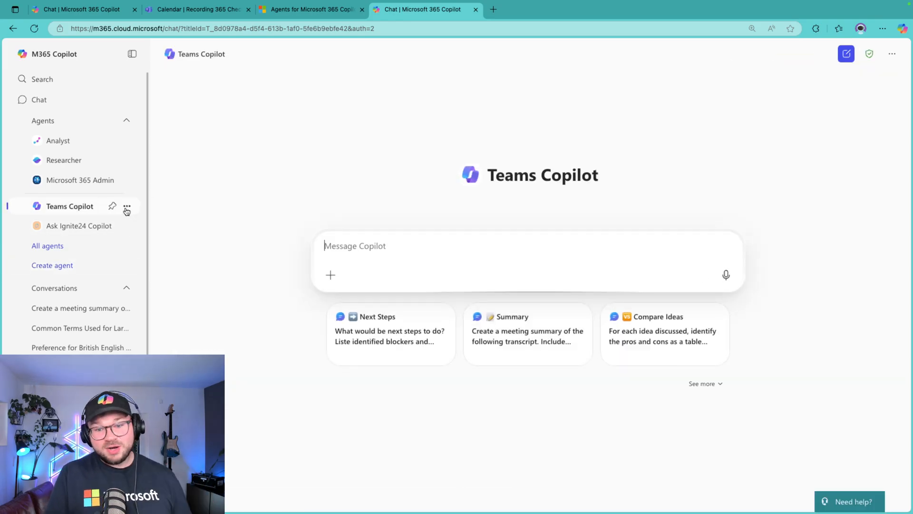